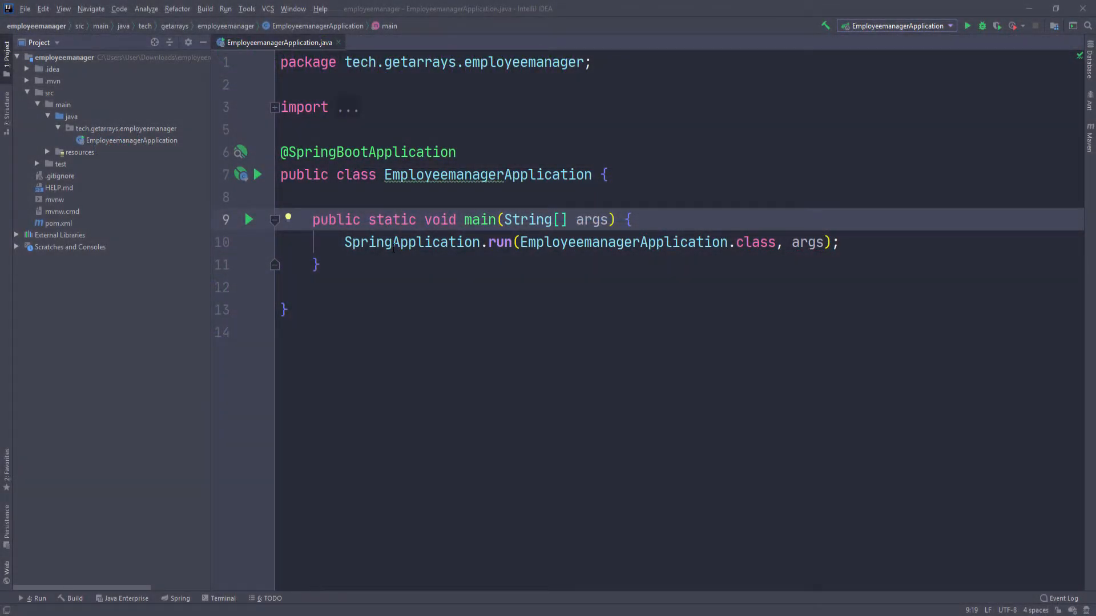
Create a new package named 'model' inside tech.getarrays.employeemanager
{"action": "left_click", "coordinate": [126, 129]}
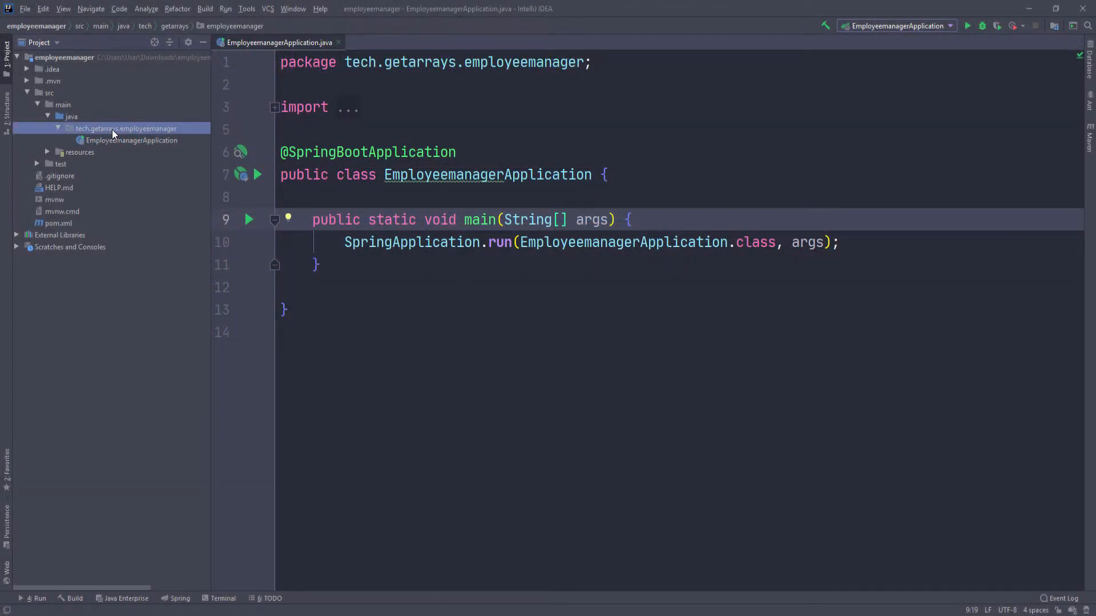
{"action": "right_click", "coordinate": [125, 128]}
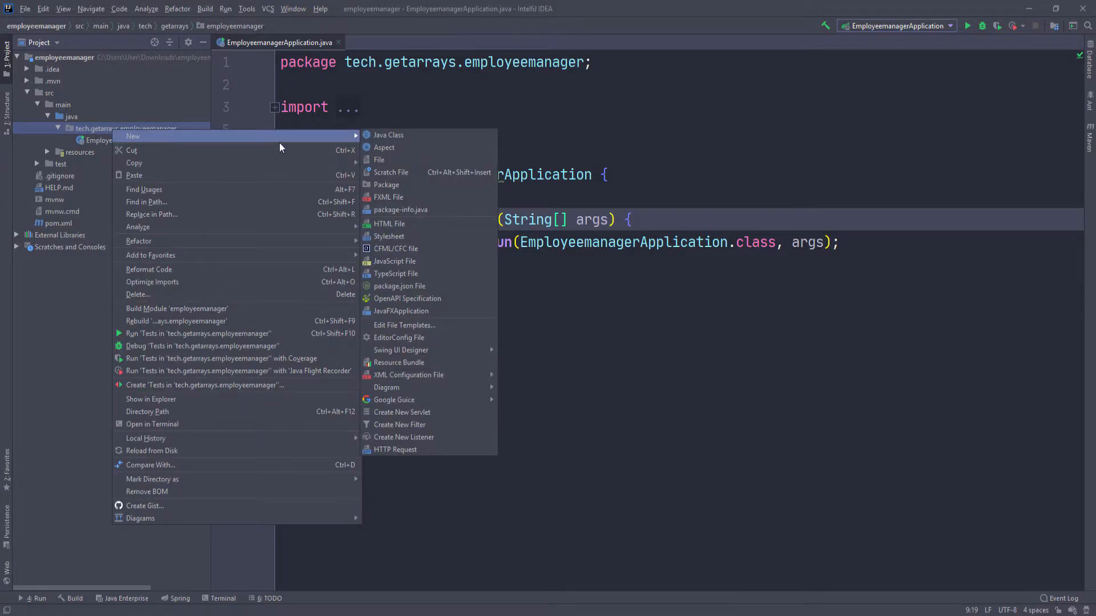
{"action": "mouse_move", "coordinate": [388, 197]}
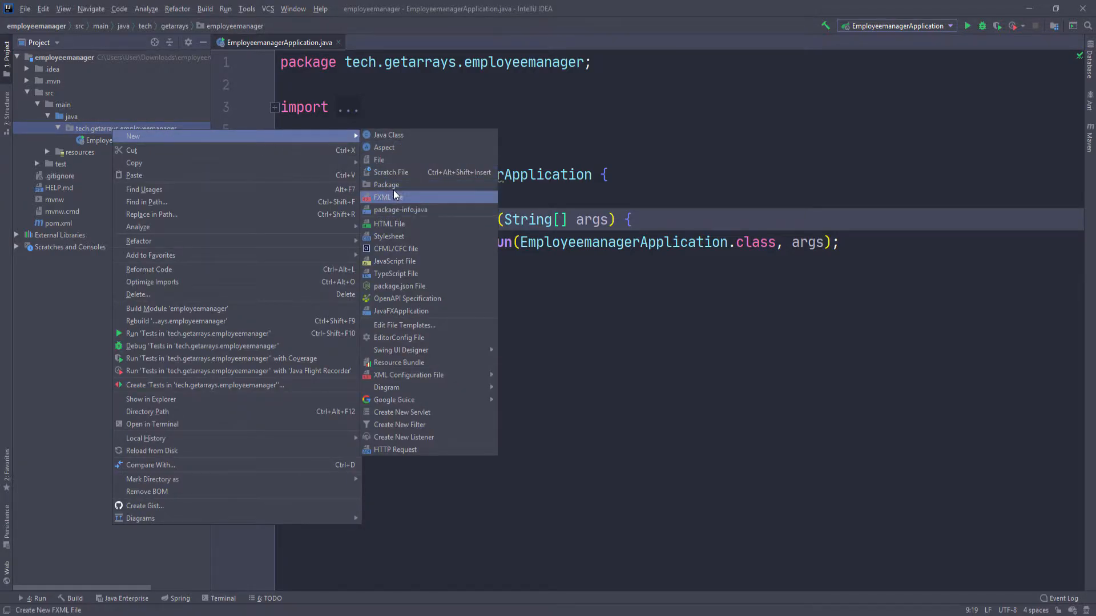
{"action": "left_click", "coordinate": [387, 185]}
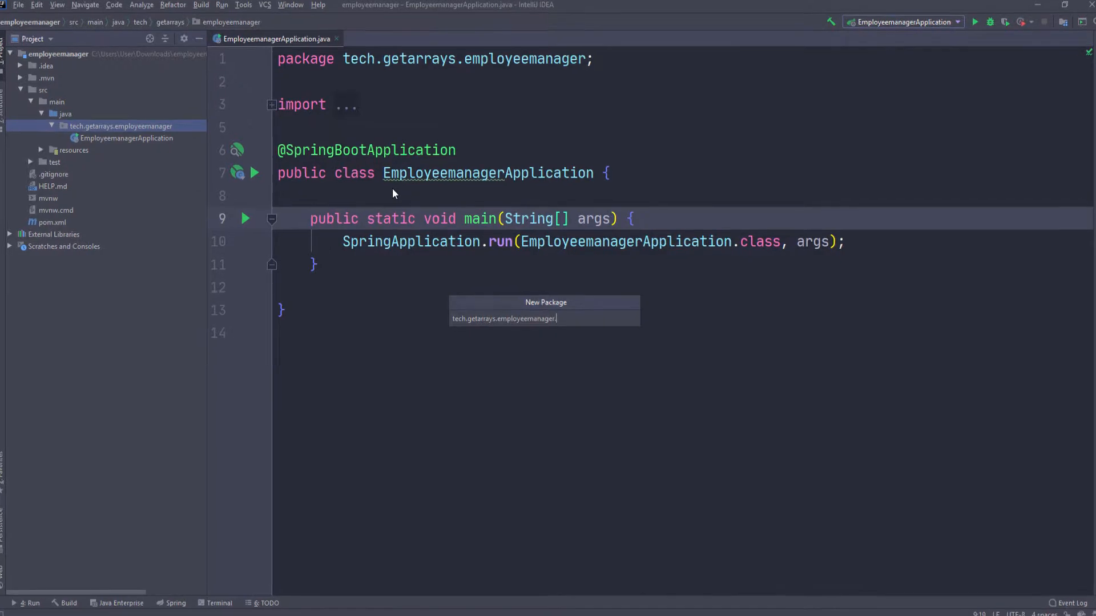
{"action": "type", "text": "model"}
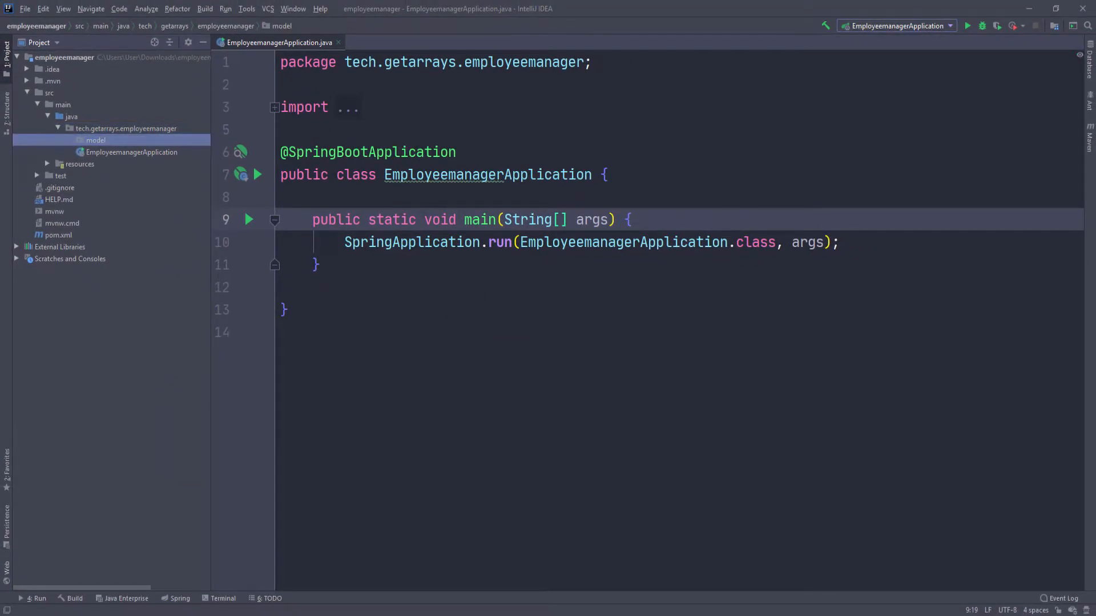
Create a Java class named Employee in the model package
{"action": "right_click", "coordinate": [95, 139]}
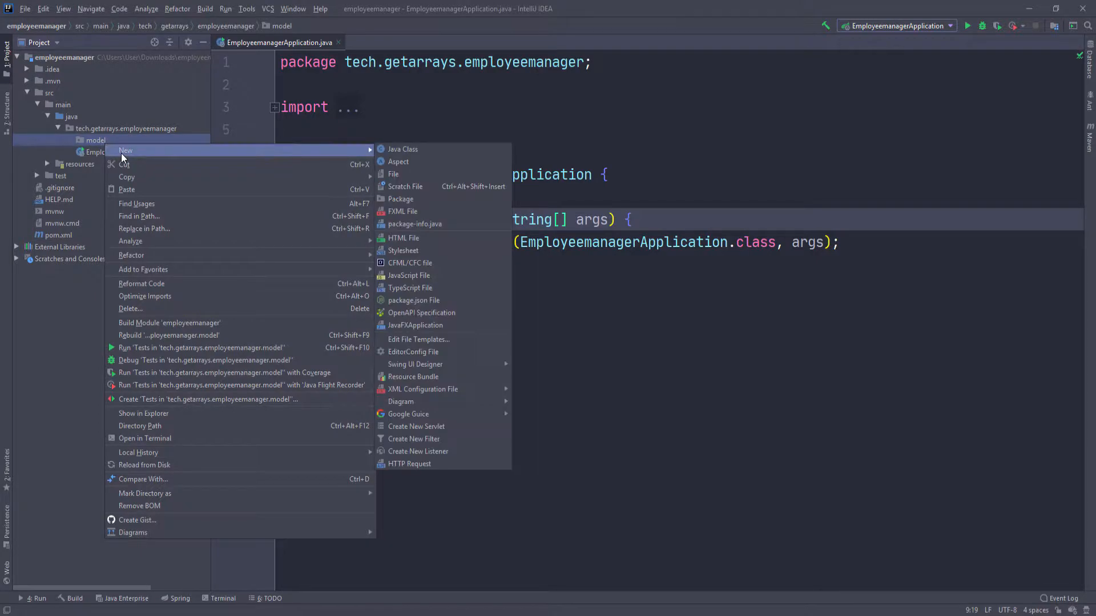
{"action": "left_click", "coordinate": [402, 148]}
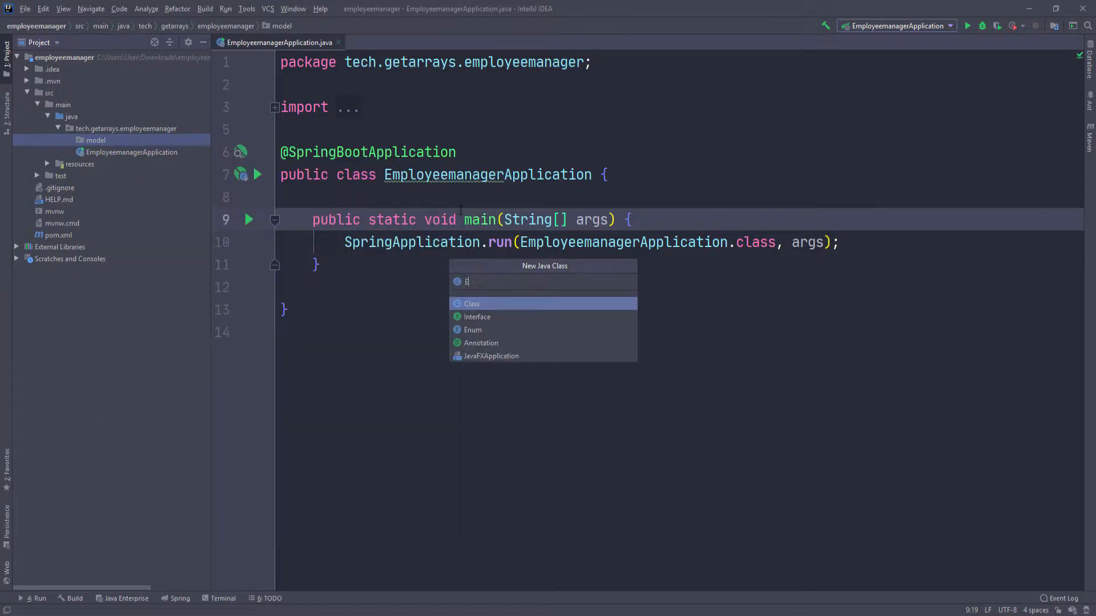
{"action": "type", "text": "mployee"}
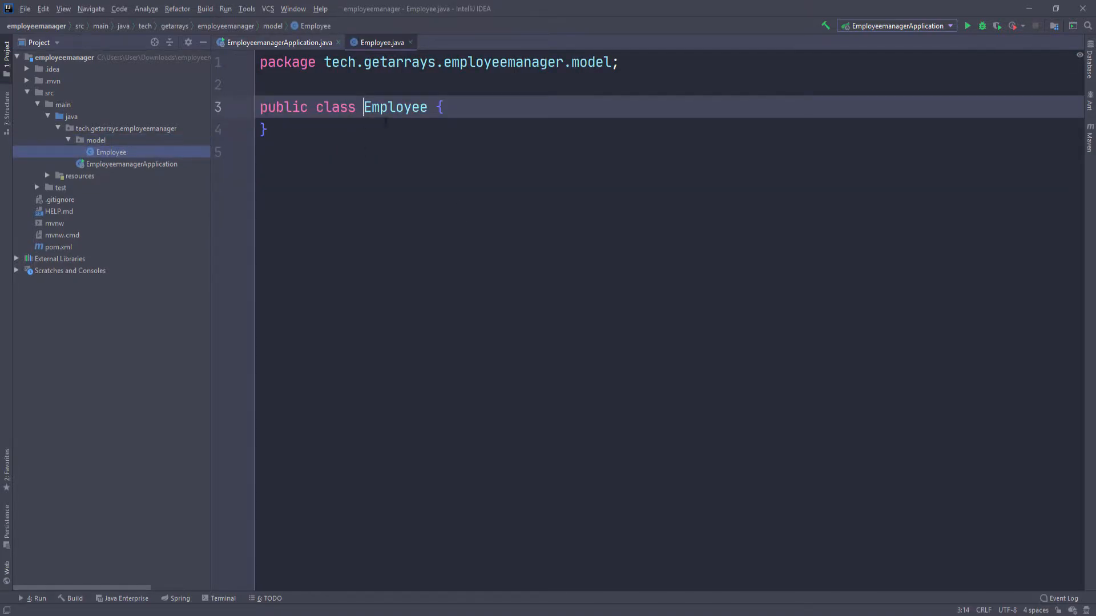
Declare private Long id and private String name fields in Employee
{"action": "double_click", "coordinate": [395, 107]}
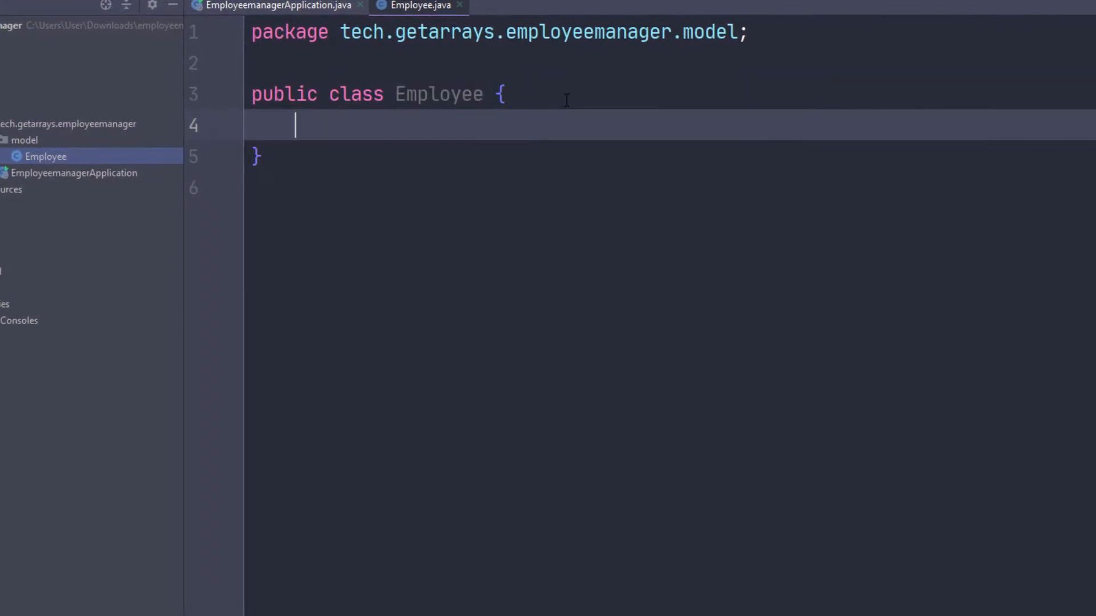
{"action": "type", "text": "priva"}
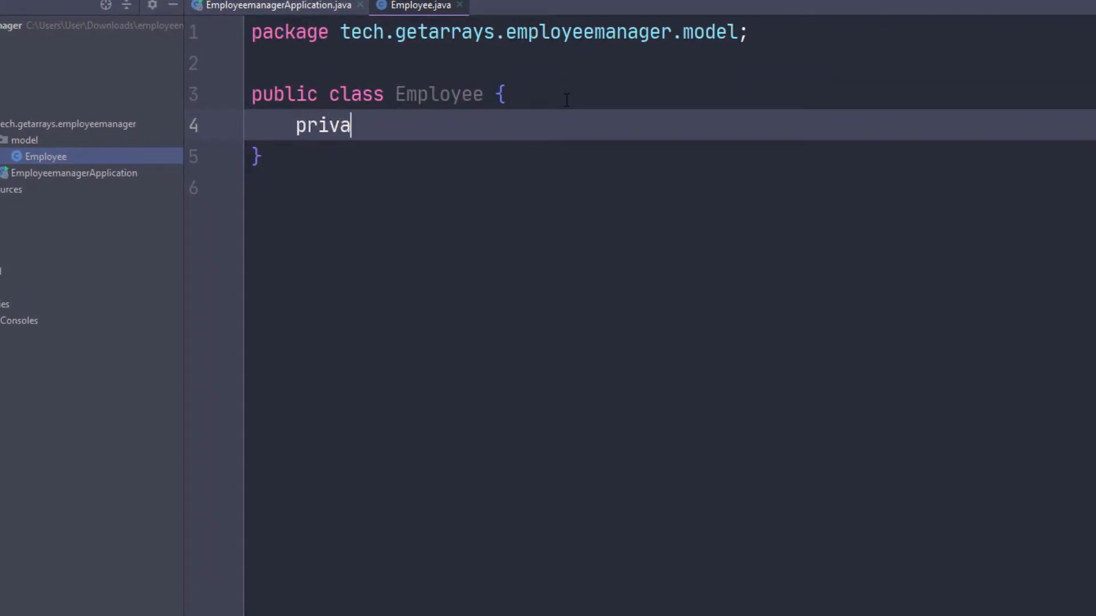
{"action": "type", "text": "te Long id;"}
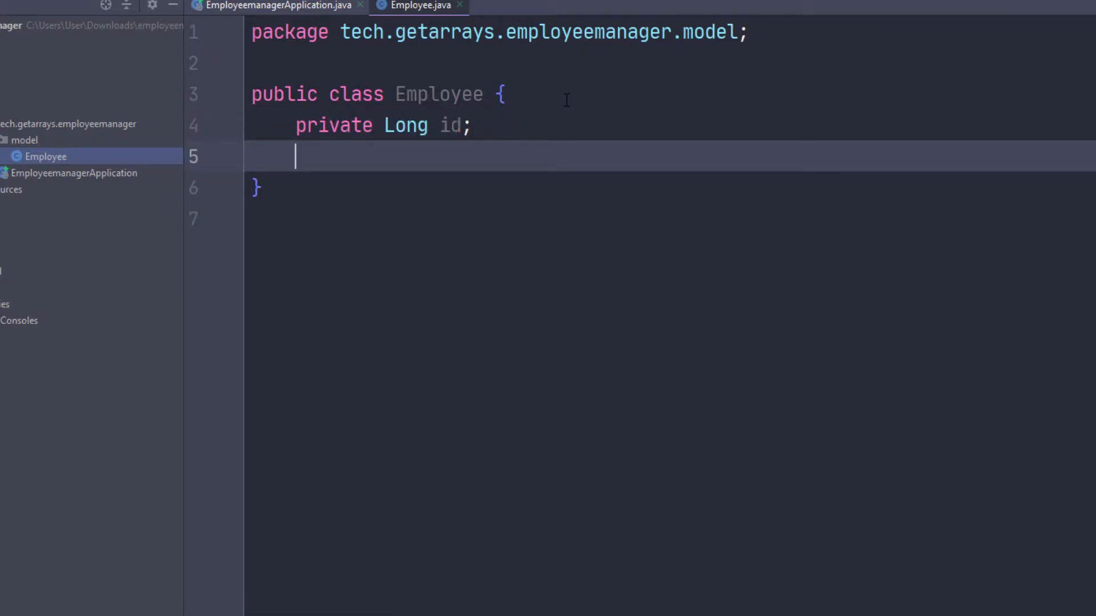
{"action": "type", "text": "privar"}
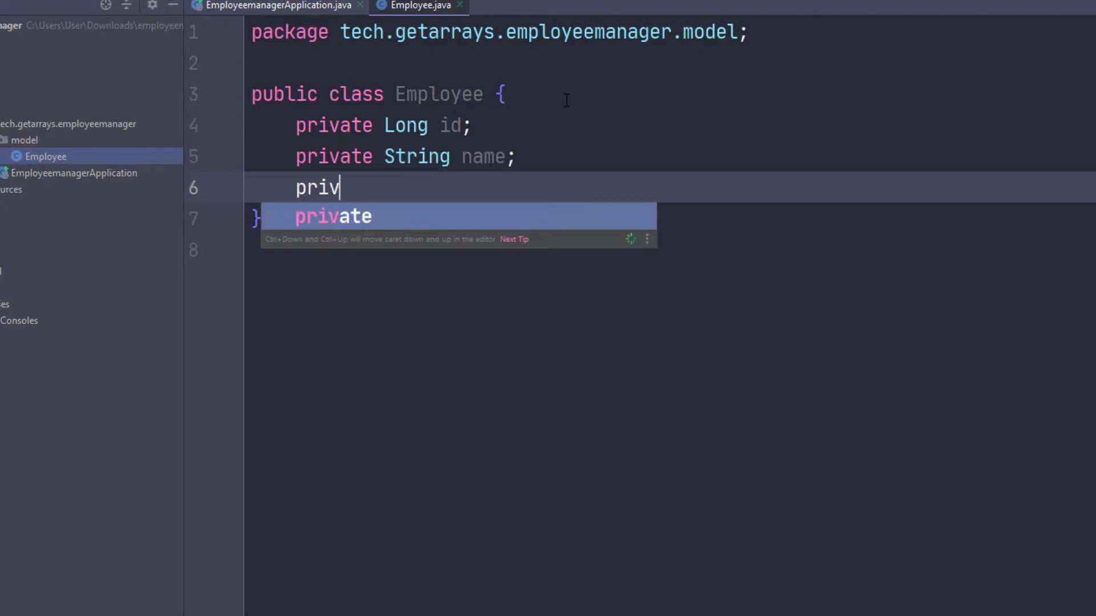
{"action": "type", "text": "ate String email;"}
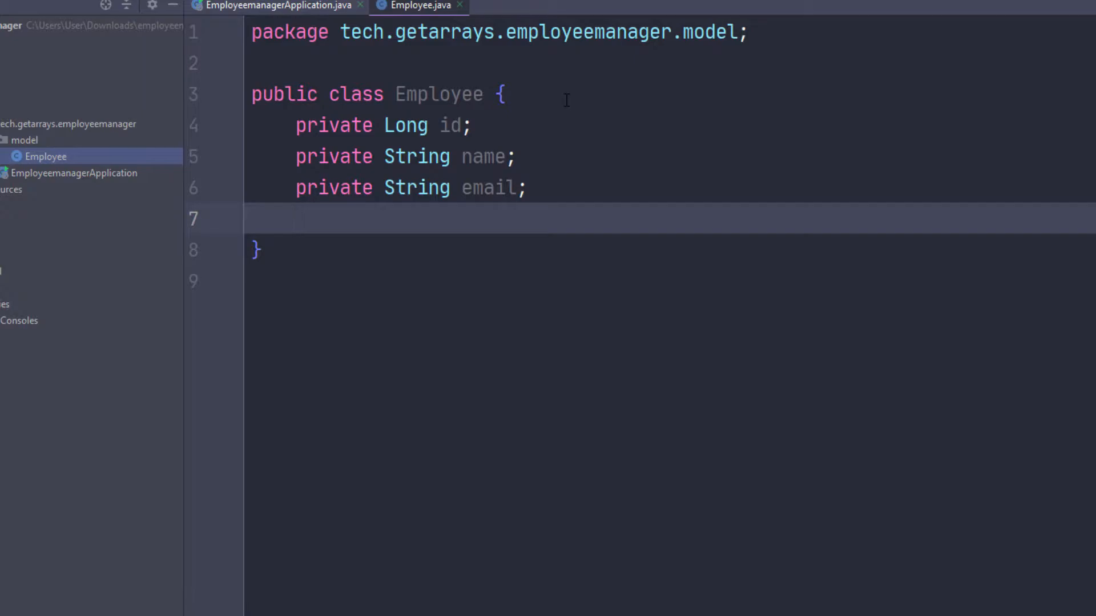
Declare private String email and jobTitle fields in Employee
{"action": "type", "text": "privat"}
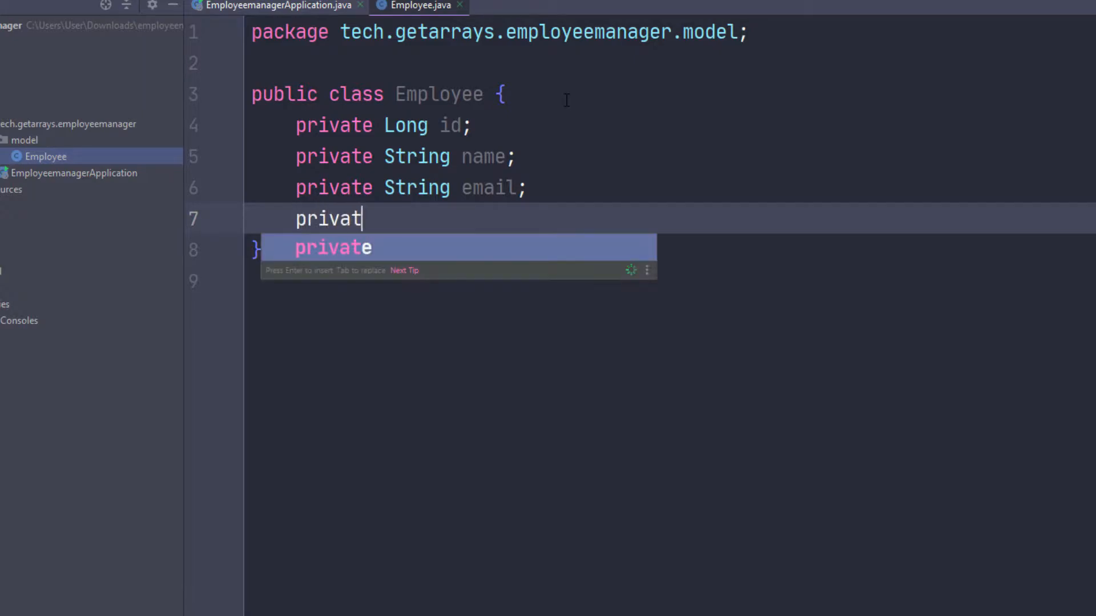
{"action": "type", "text": "e String"}
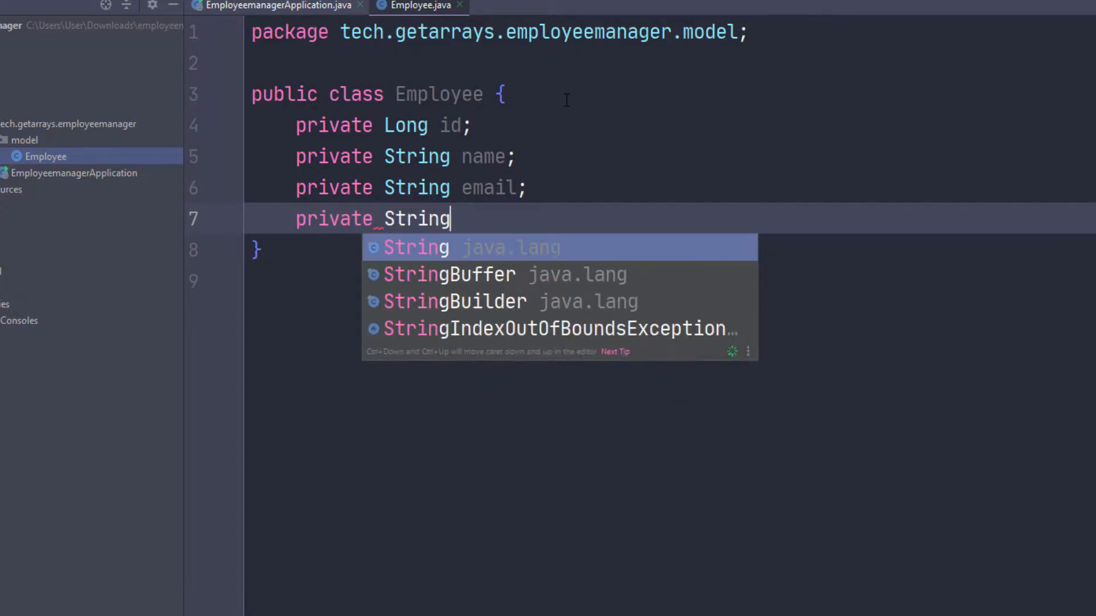
{"action": "type", "text": "jobTu"}
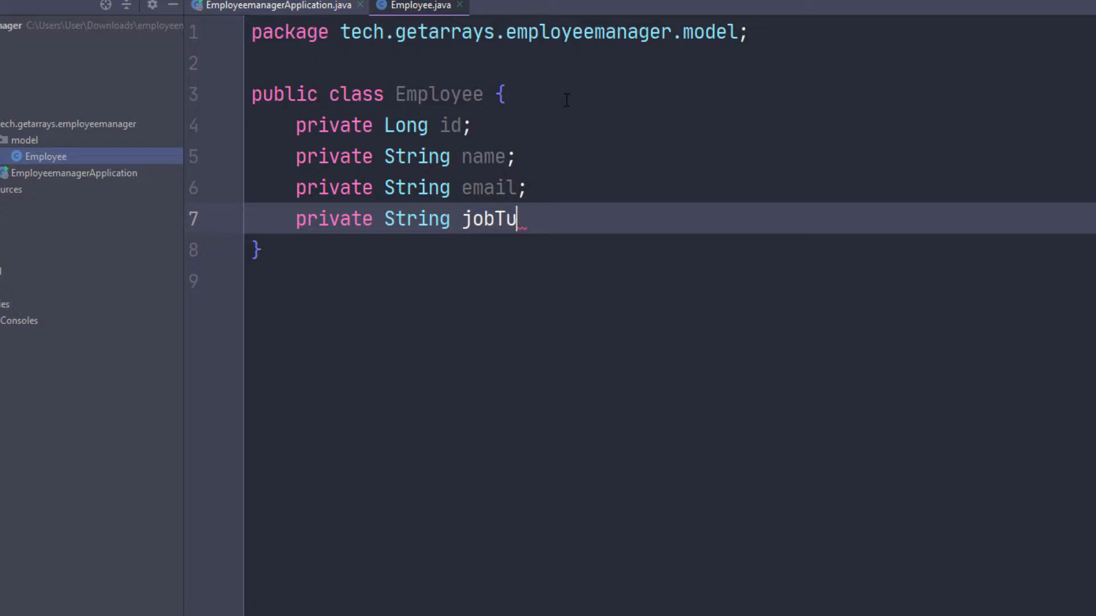
{"action": "type", "text": "itle;"}
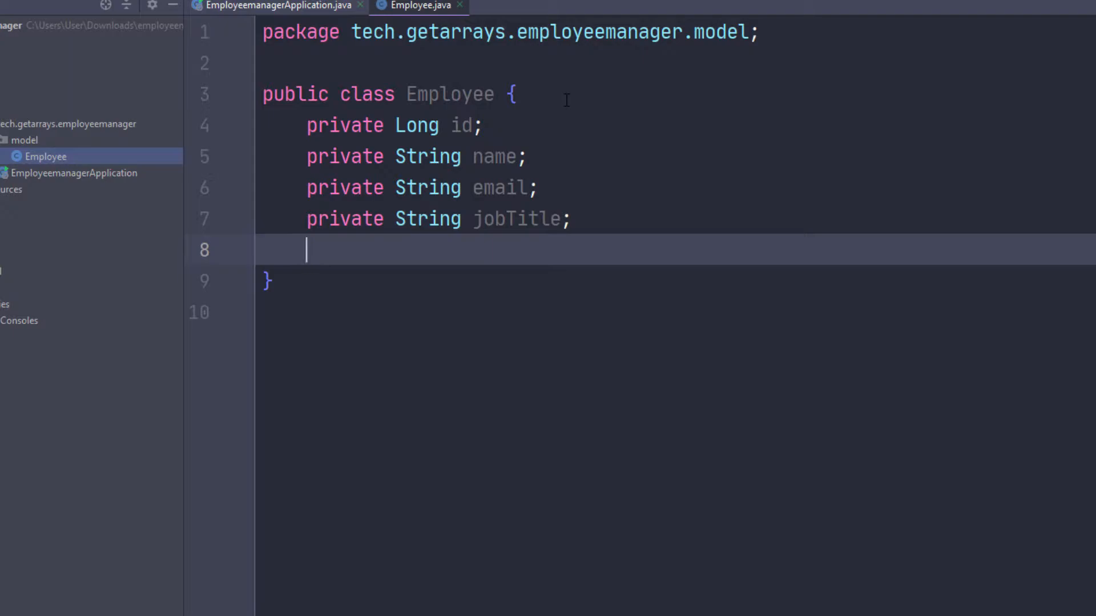
Declare private String phone and imageUrl fields in Employee
{"action": "type", "text": "private Strin"}
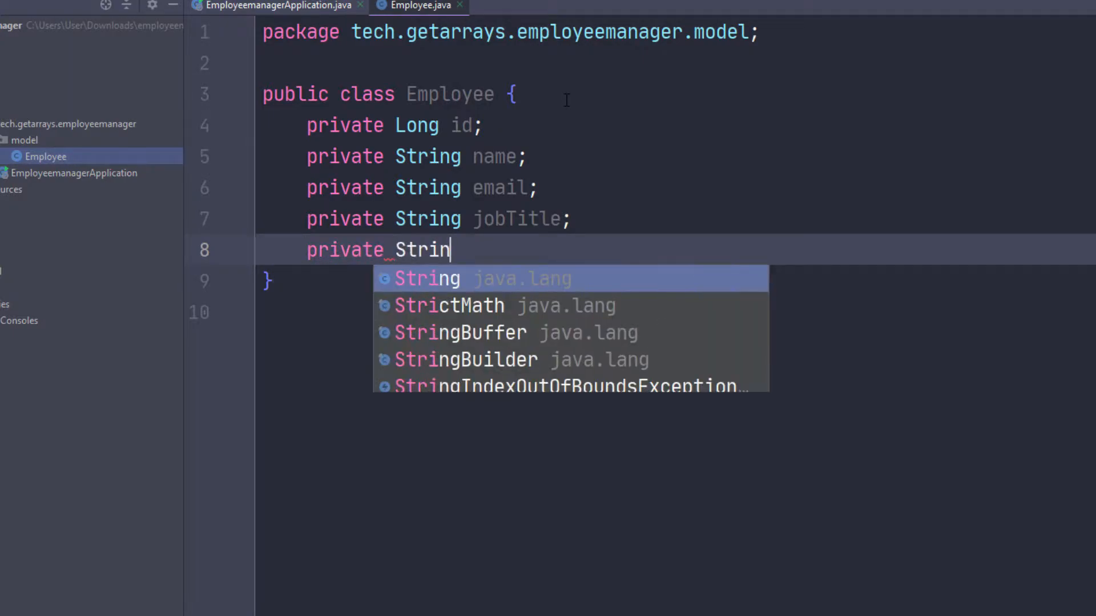
{"action": "type", "text": "g phine"}
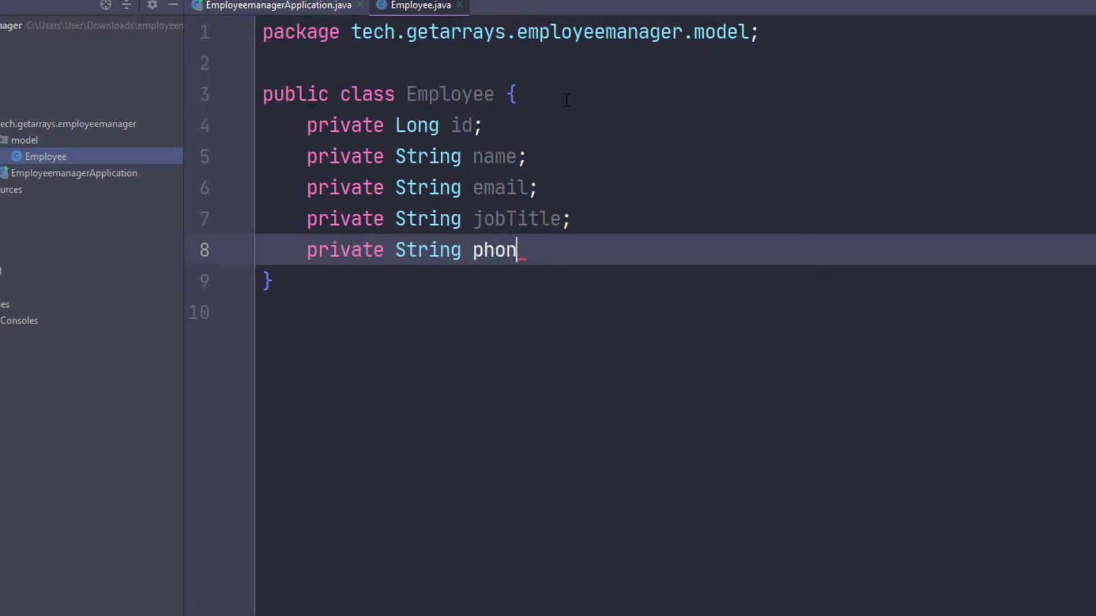
{"action": "type", "text": "e;"}
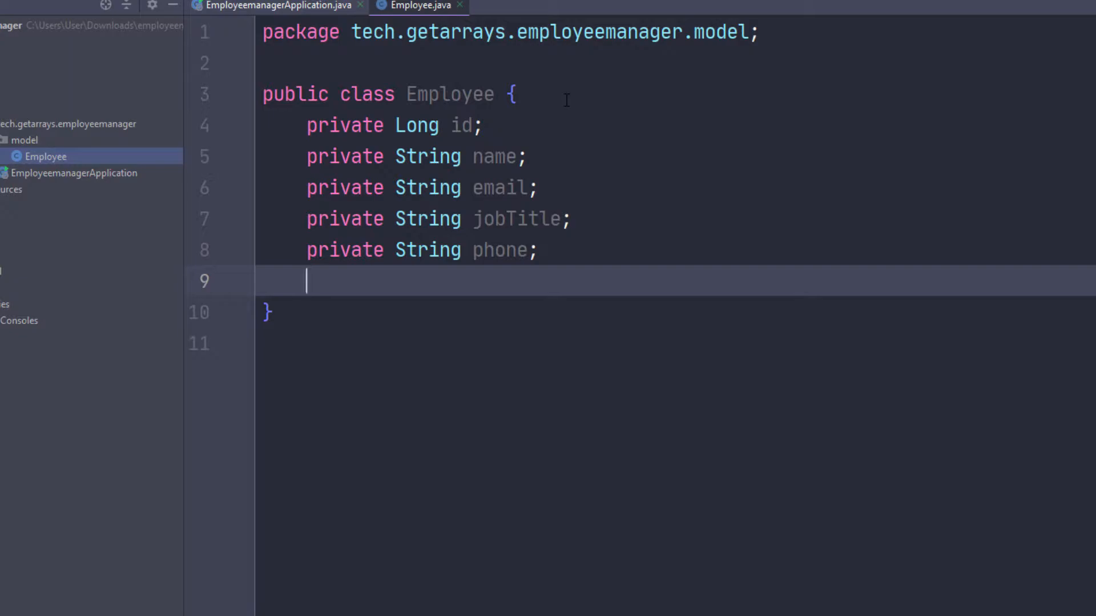
{"action": "type", "text": "private"}
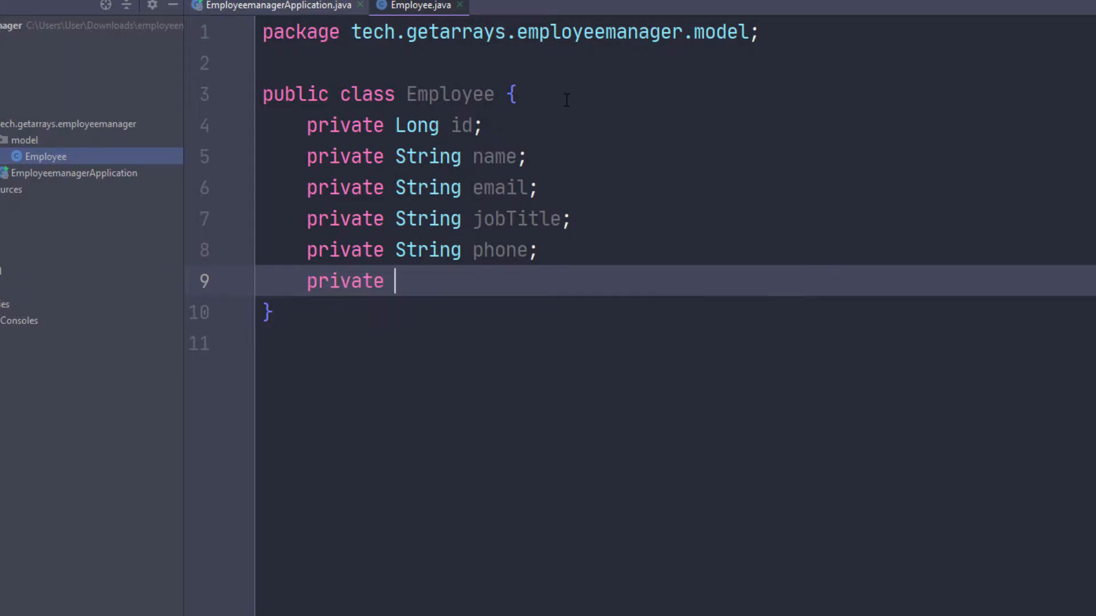
{"action": "type", "text": "String"}
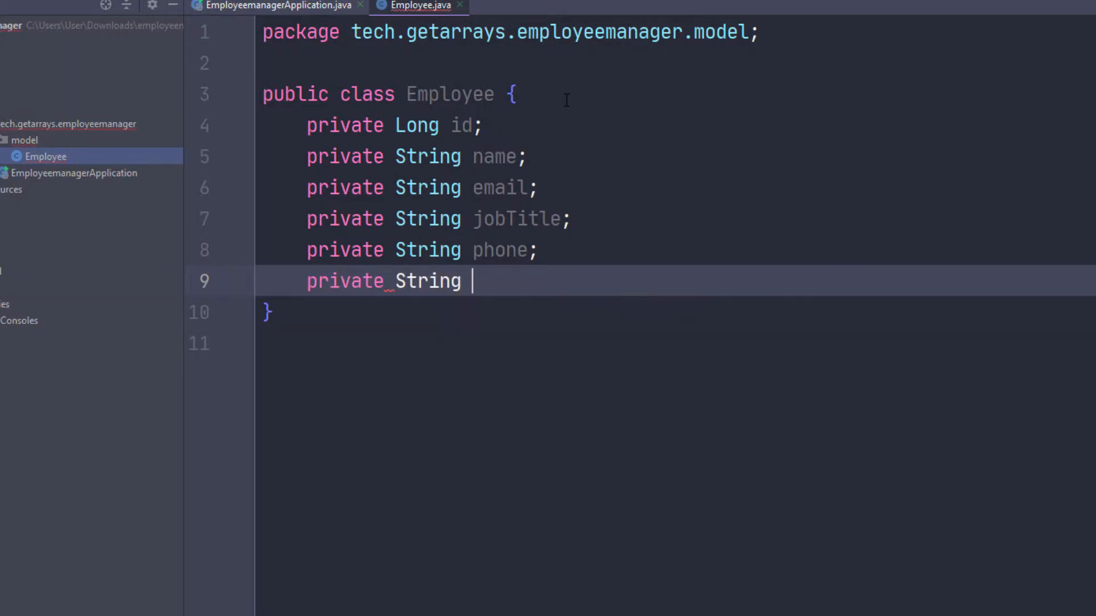
{"action": "type", "text": "image"}
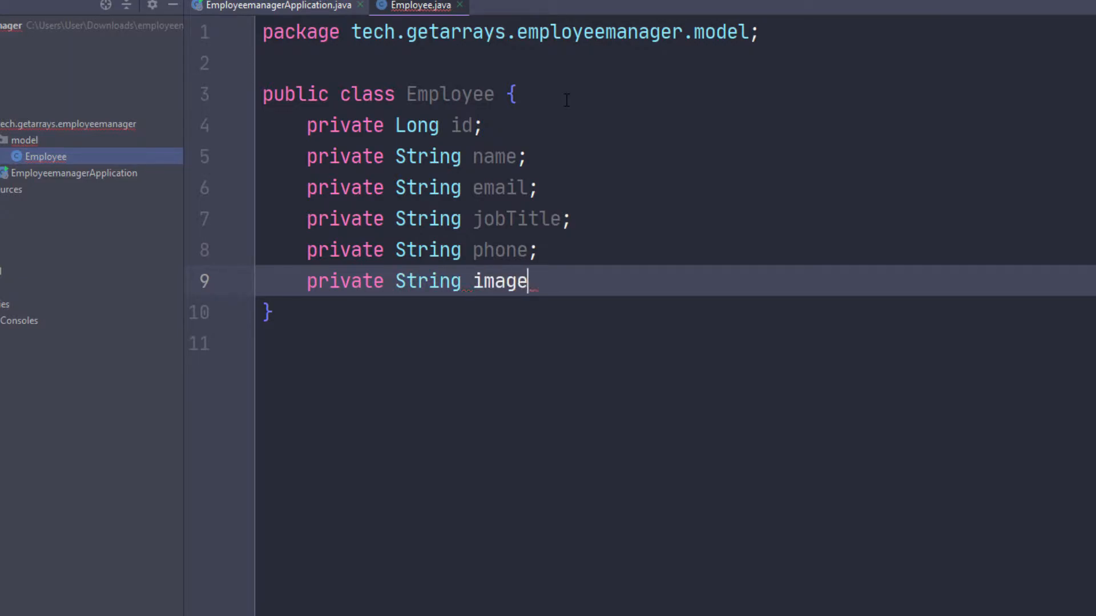
{"action": "type", "text": "Url;"}
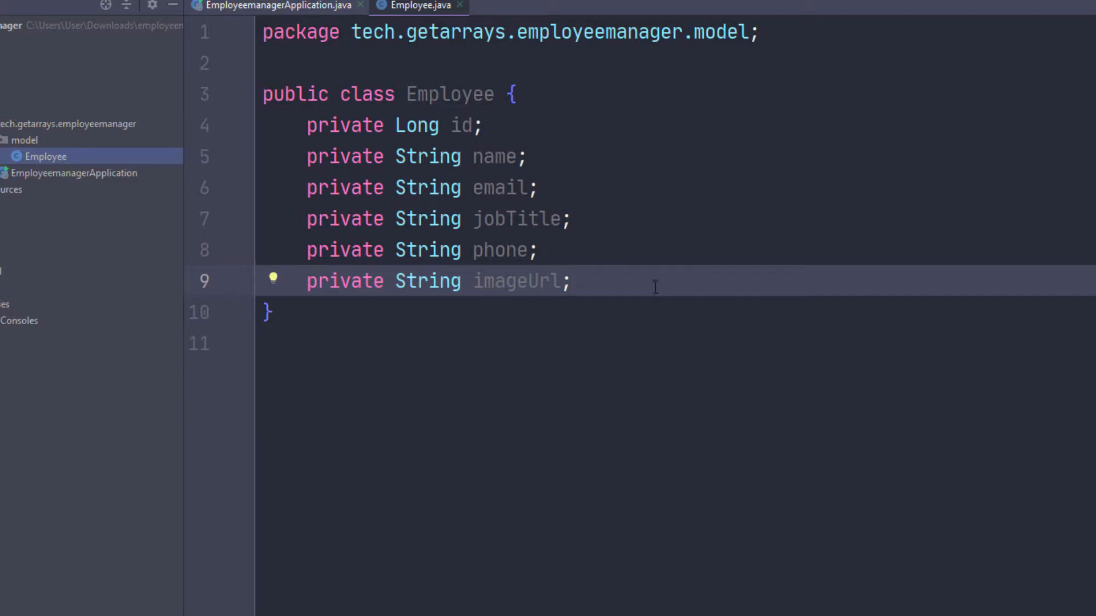
Correct the image field name so it reads imageUrl
{"action": "type", "text": "Filn"}
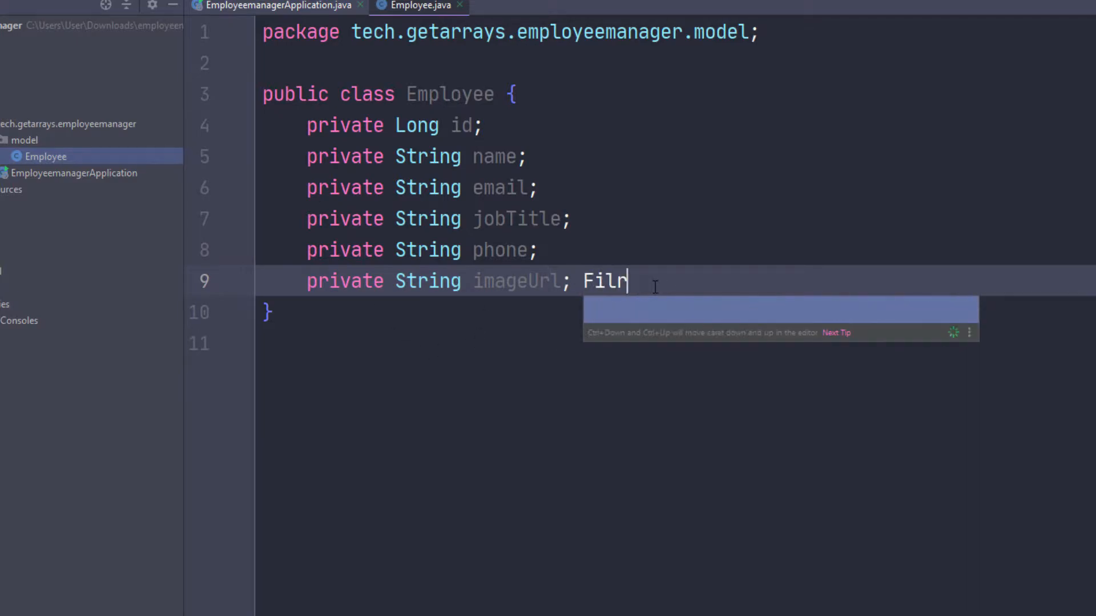
{"action": "type", "text": "e"}
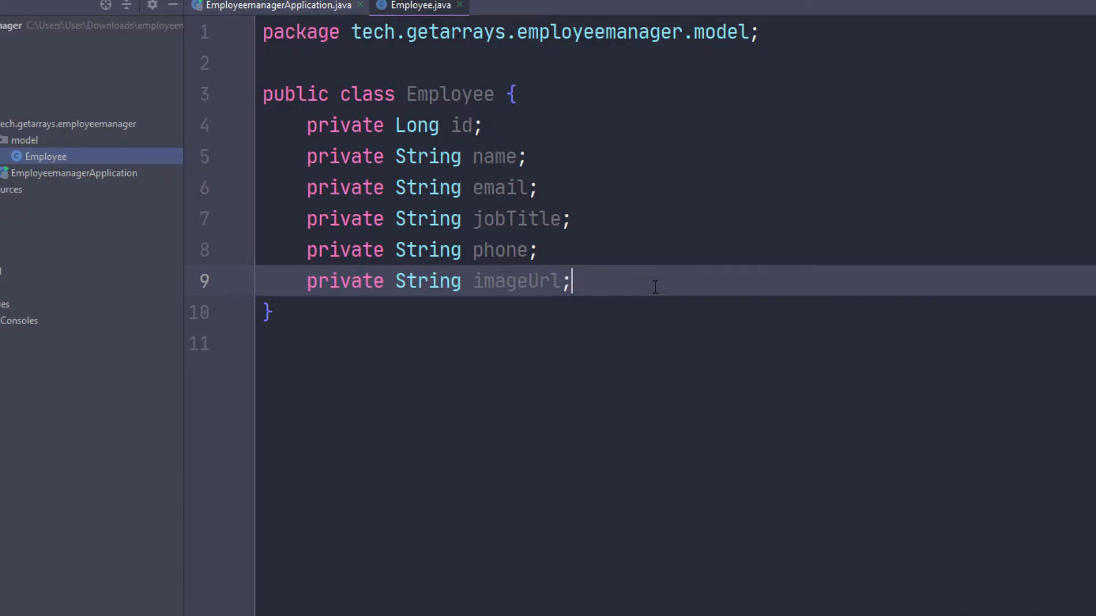
{"action": "left_click", "coordinate": [523, 281]}
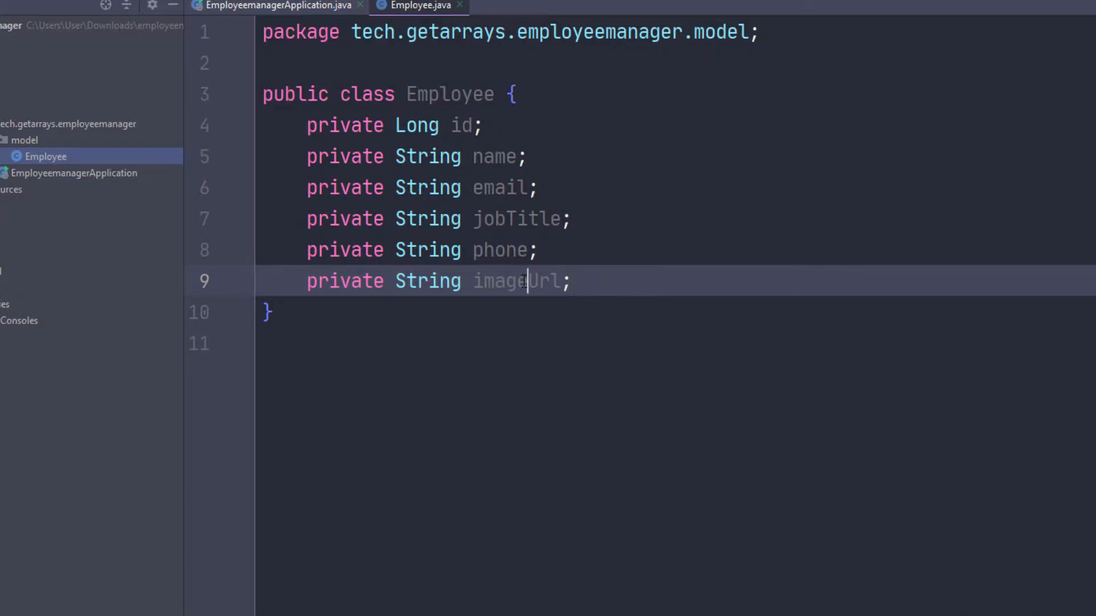
{"action": "double_click", "coordinate": [516, 281]}
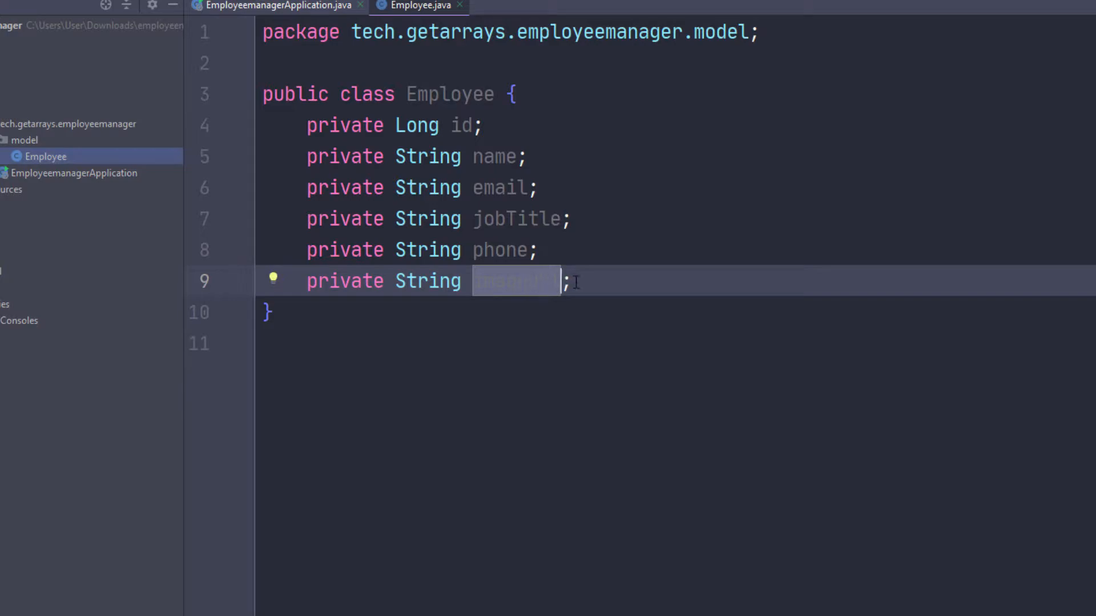
{"action": "type", "text": "imageUrl"}
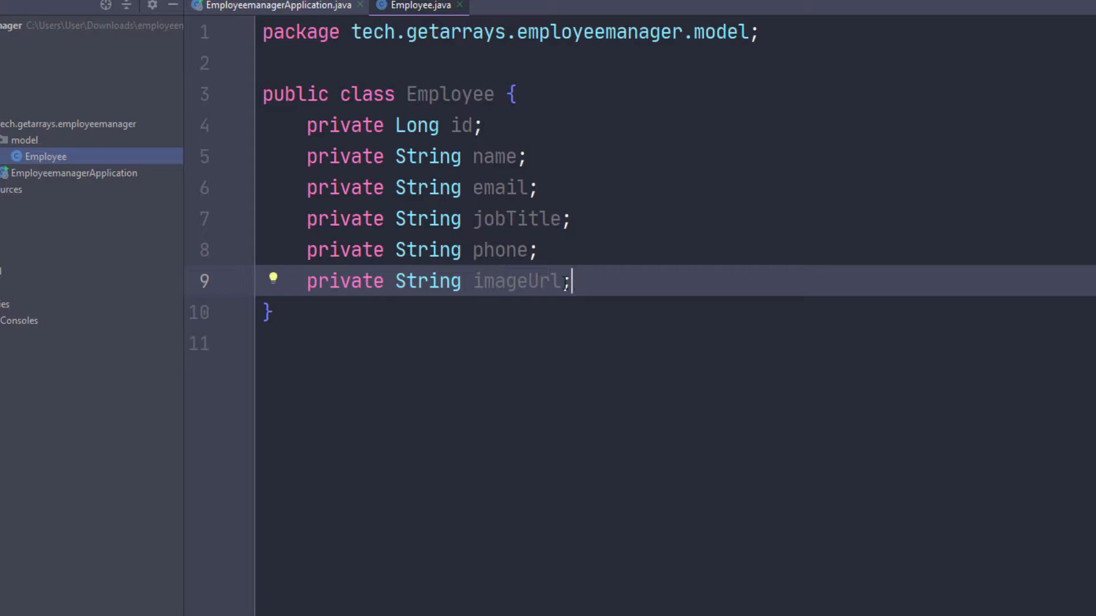
{"action": "double_click", "coordinate": [516, 281]}
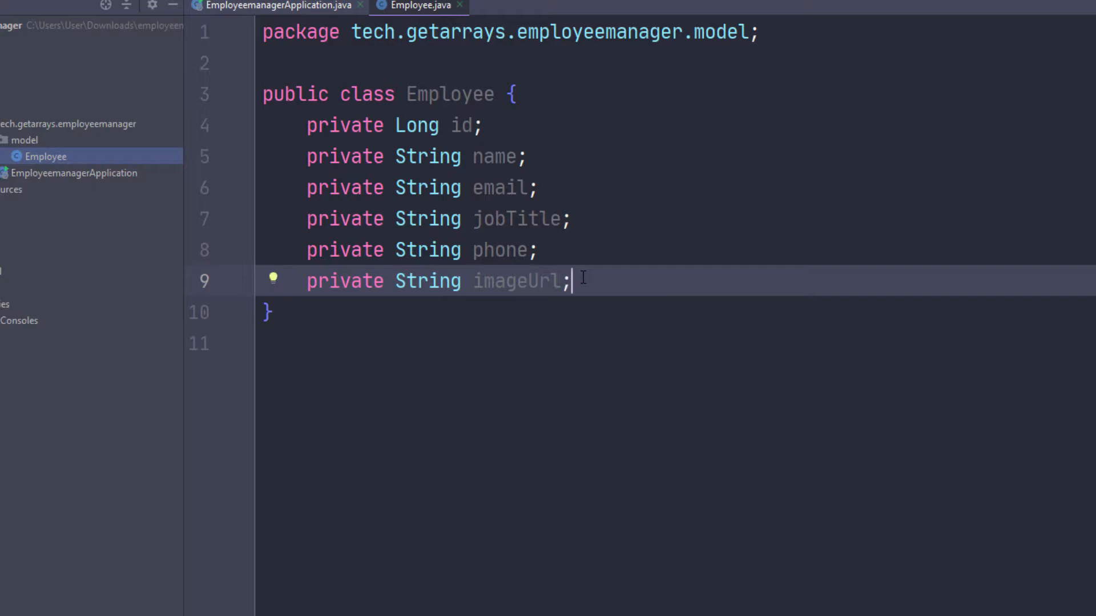
Declare a private String employeeCode field after imageUrl
{"action": "key", "text": "enter"}
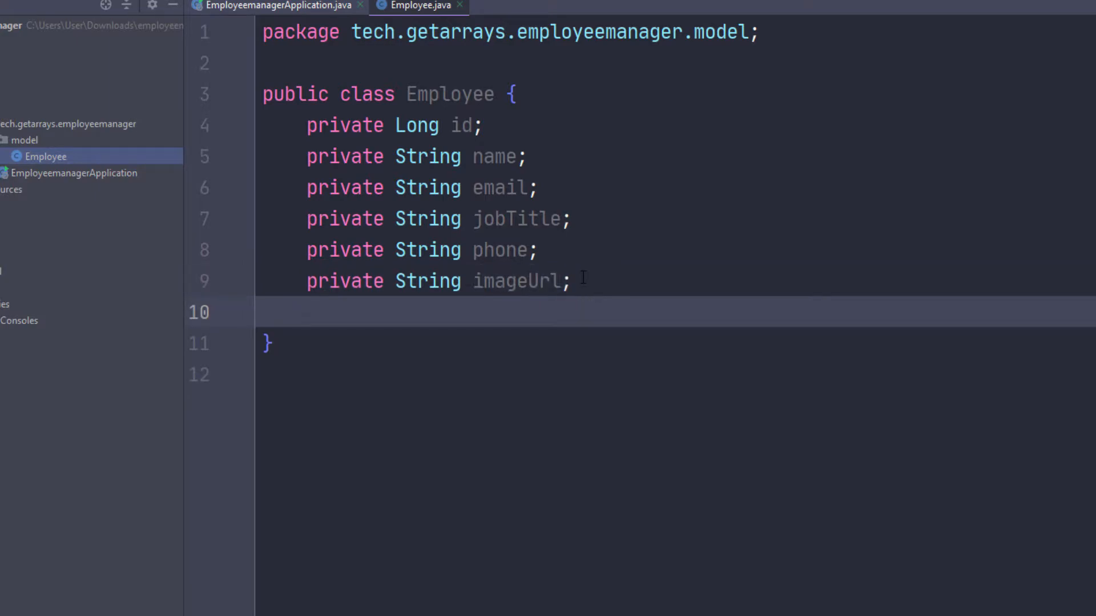
{"action": "type", "text": "private"}
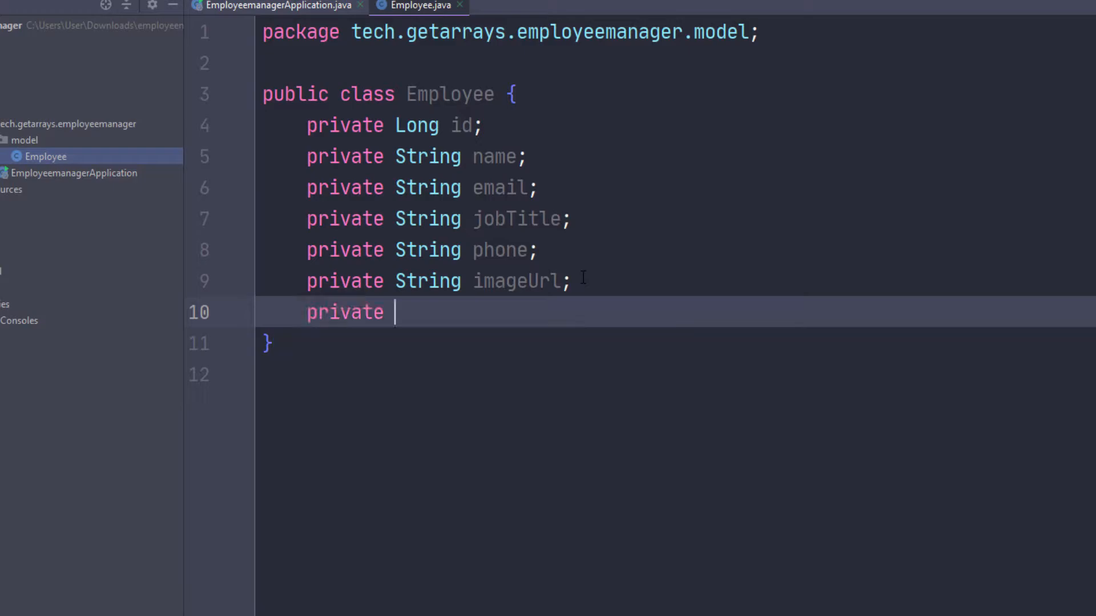
{"action": "type", "text": "Stm"}
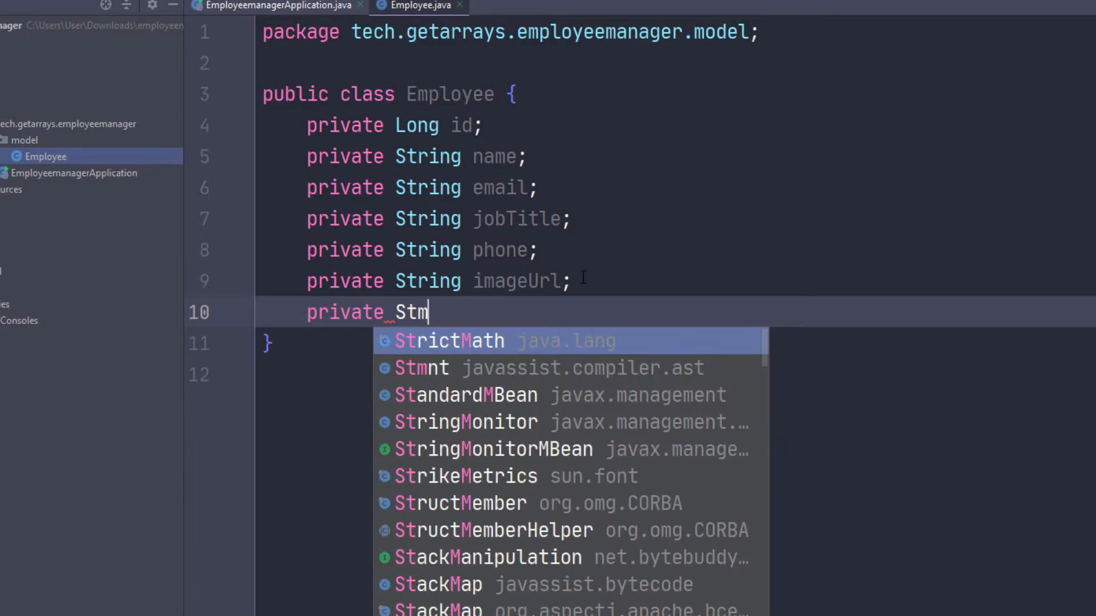
{"action": "type", "text": "ring employee"}
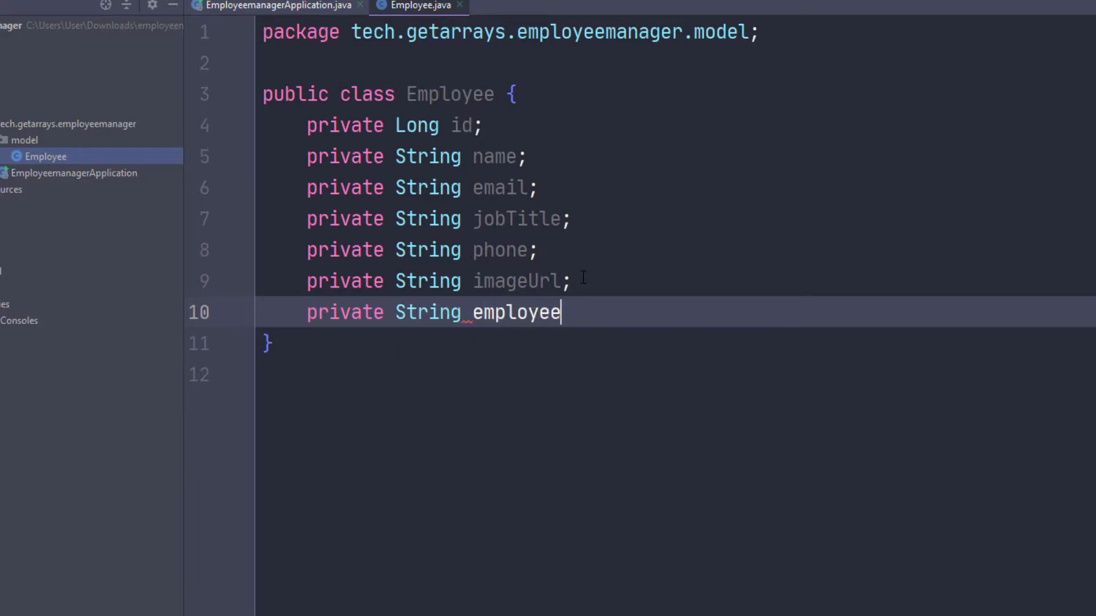
{"action": "type", "text": "Code;"}
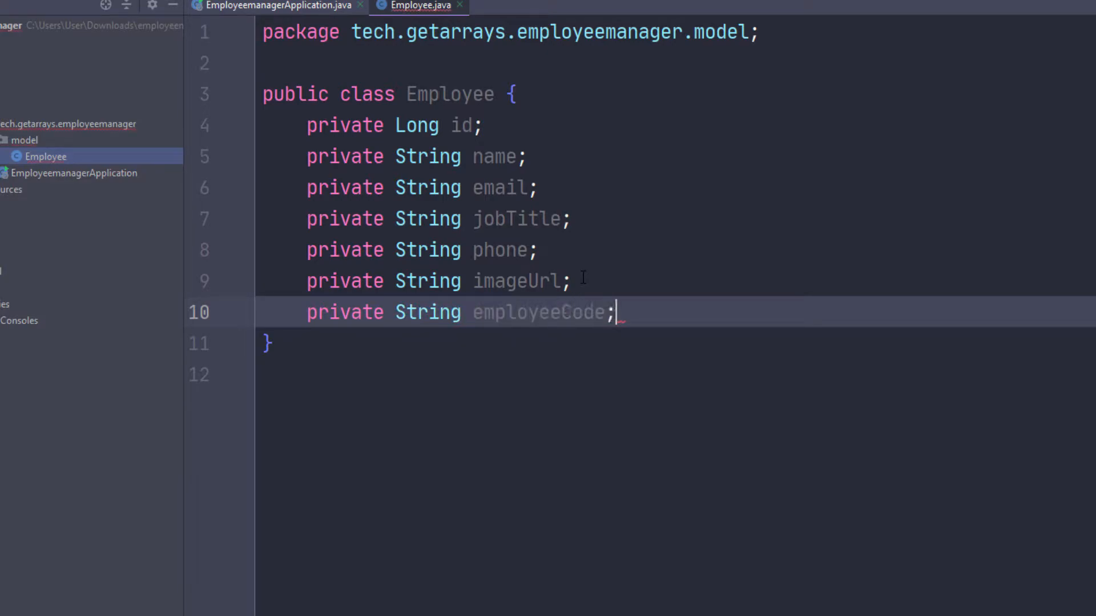
{"action": "double_click", "coordinate": [538, 313]}
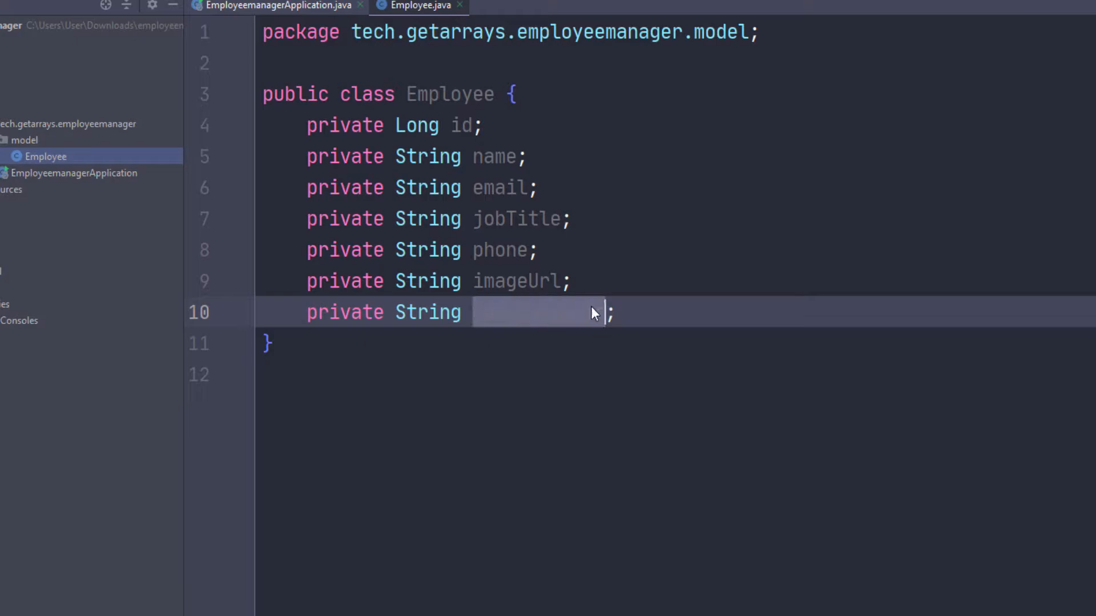
{"action": "type", "text": "employeeCode"}
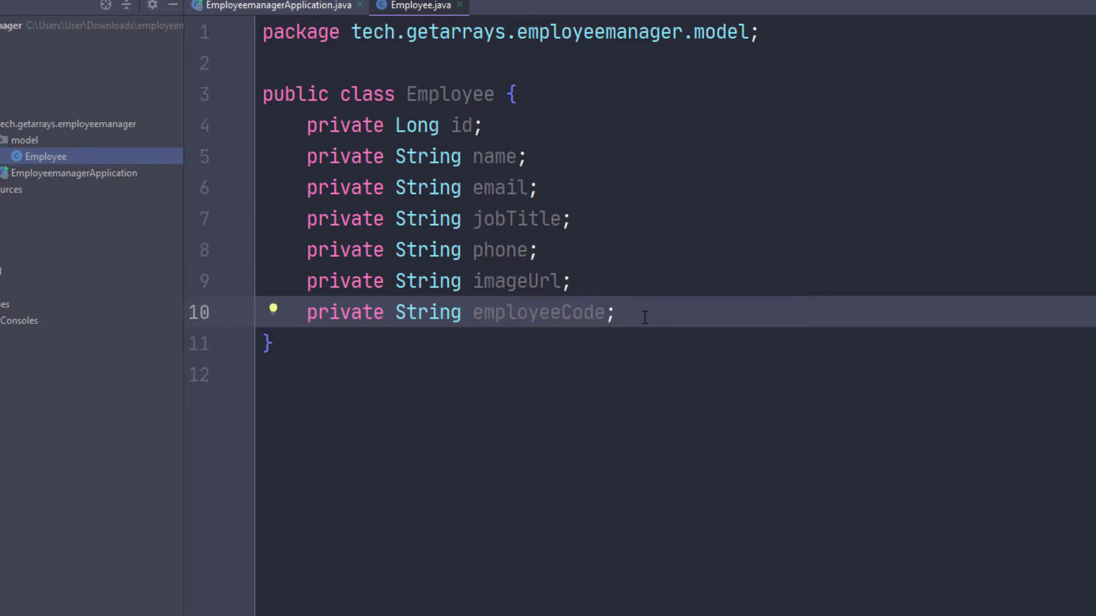
{"action": "mouse_move", "coordinate": [681, 336]}
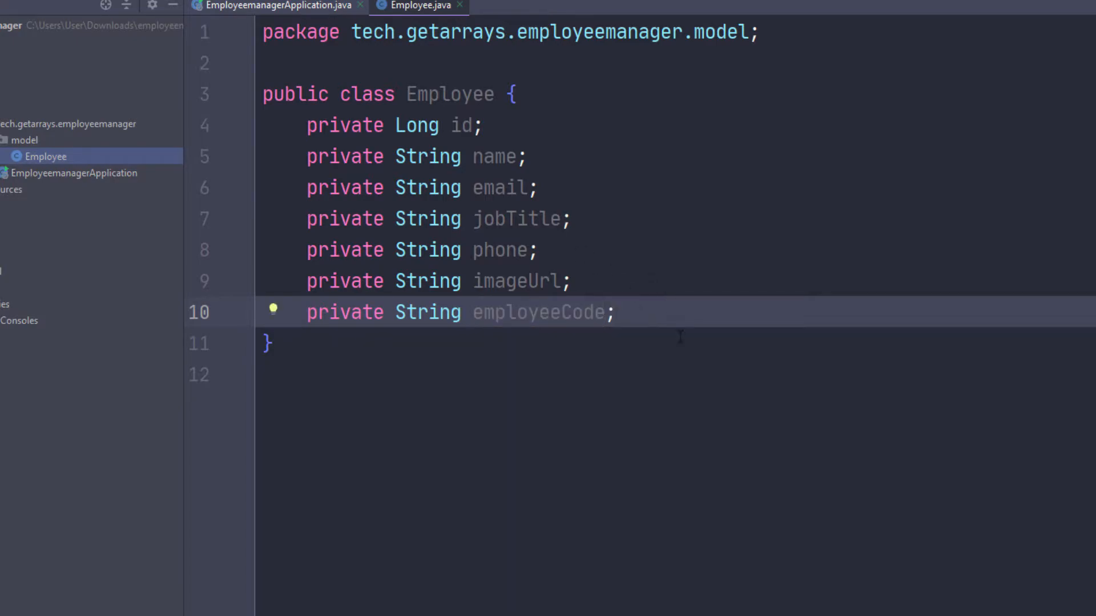
{"action": "left_click_drag", "start_coordinate": [306, 156], "coordinate": [615, 313]}
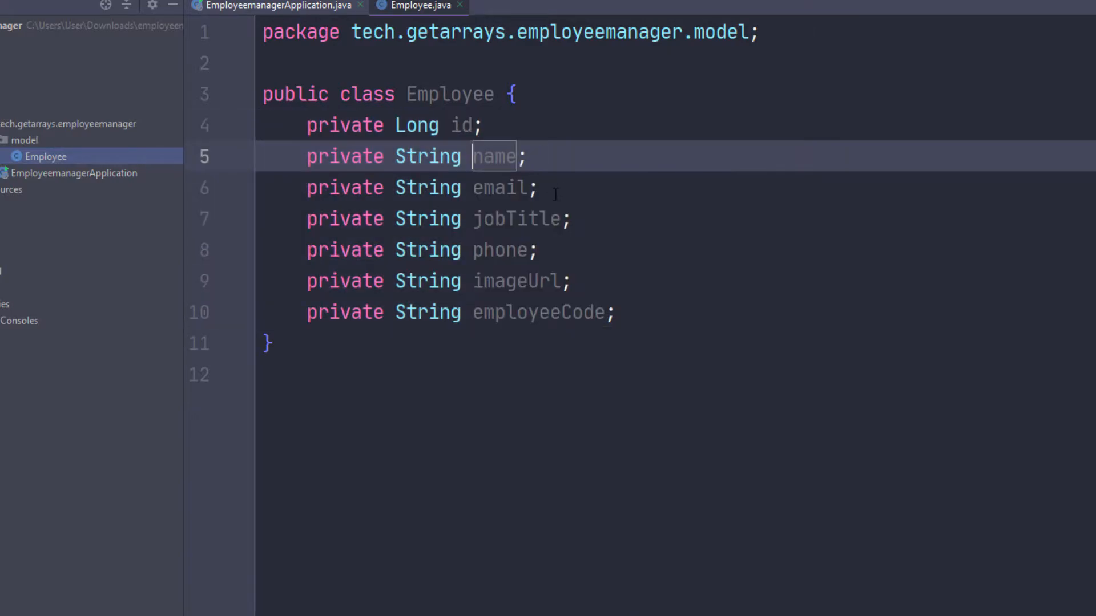
Make Employee implement Serializable from java.io, importing it
{"action": "left_click", "coordinate": [538, 250]}
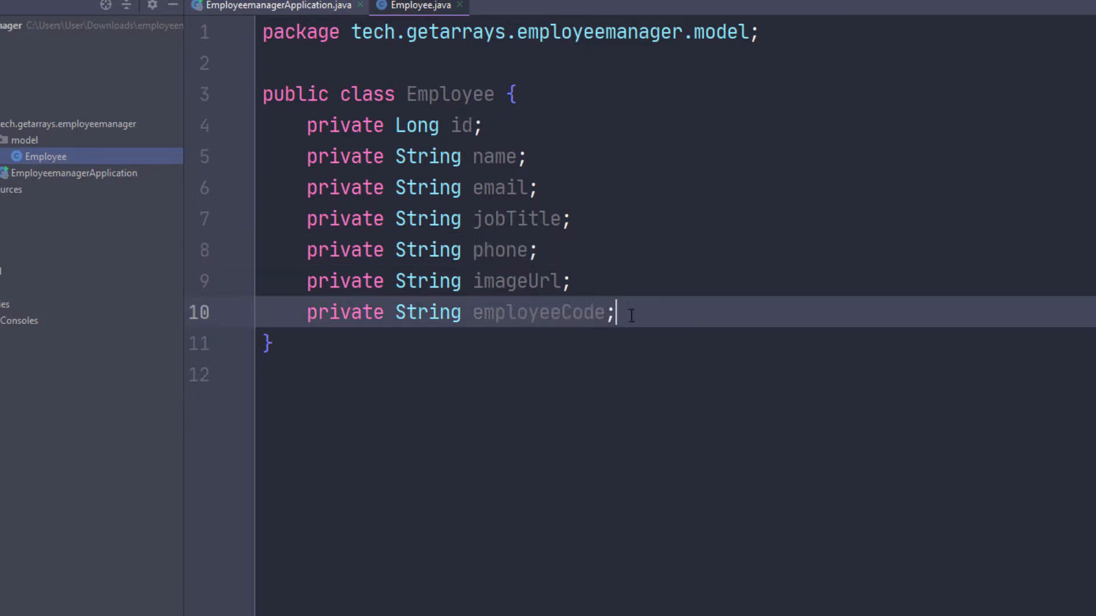
{"action": "left_click", "coordinate": [493, 95]}
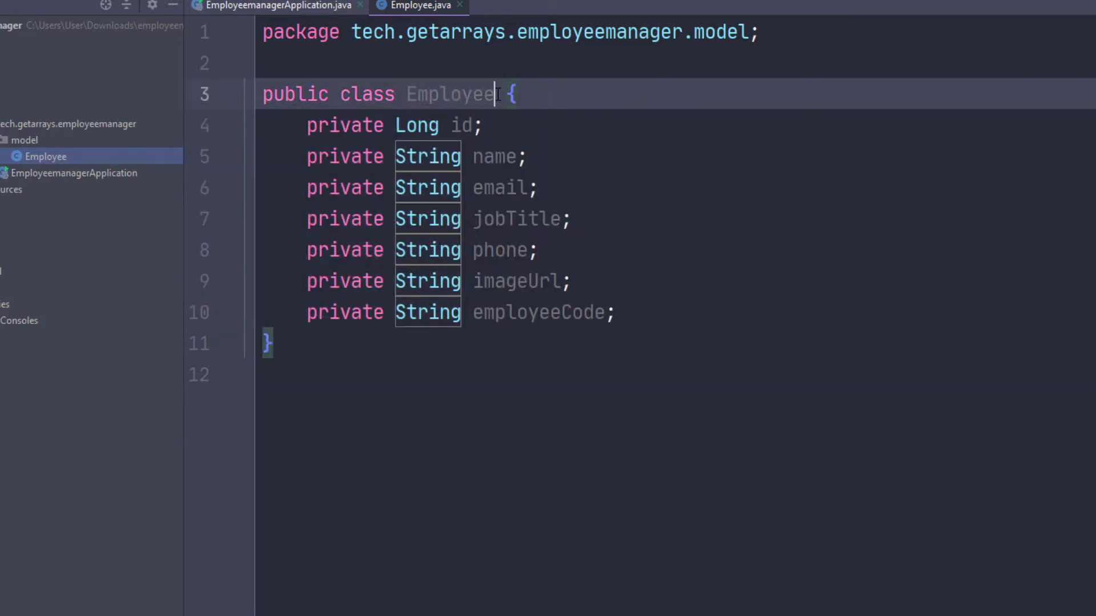
{"action": "type", "text": "implements S"}
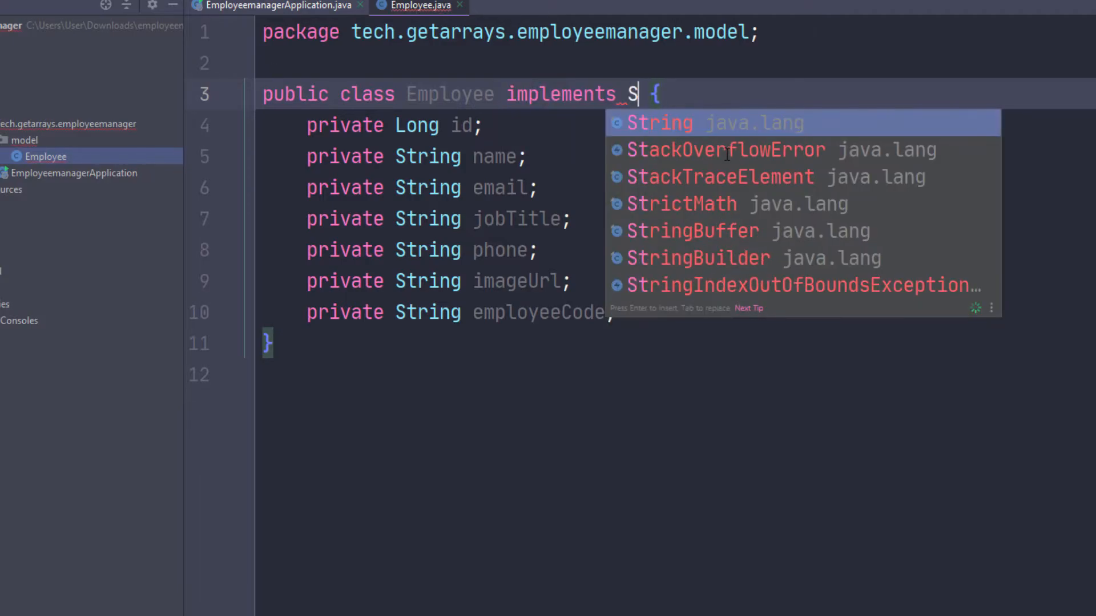
{"action": "type", "text": "er"}
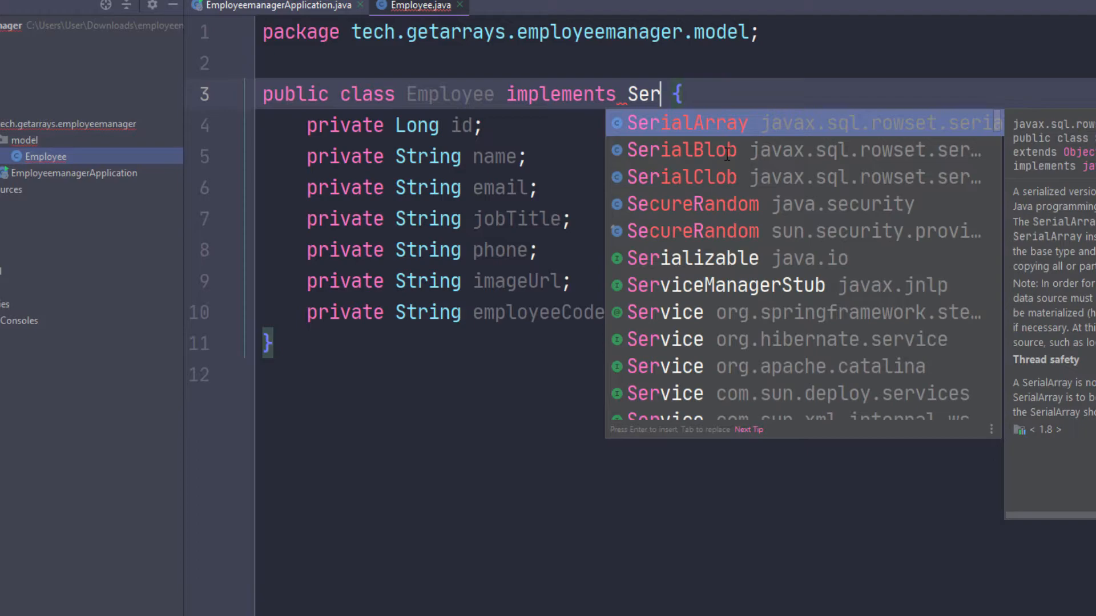
{"action": "left_click", "coordinate": [692, 258]}
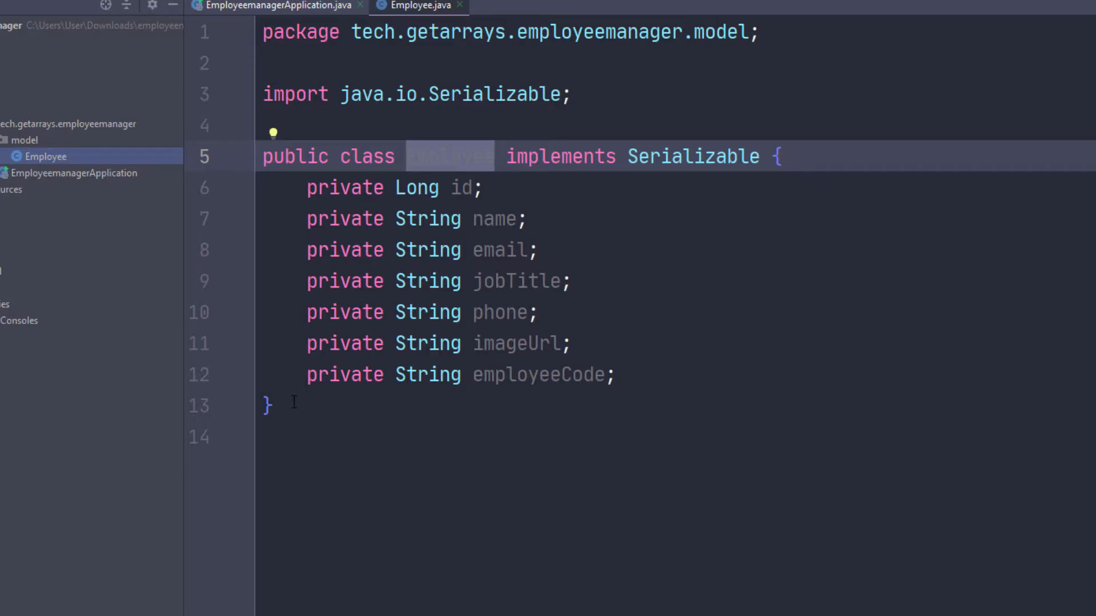
{"action": "mouse_move", "coordinate": [631, 214]}
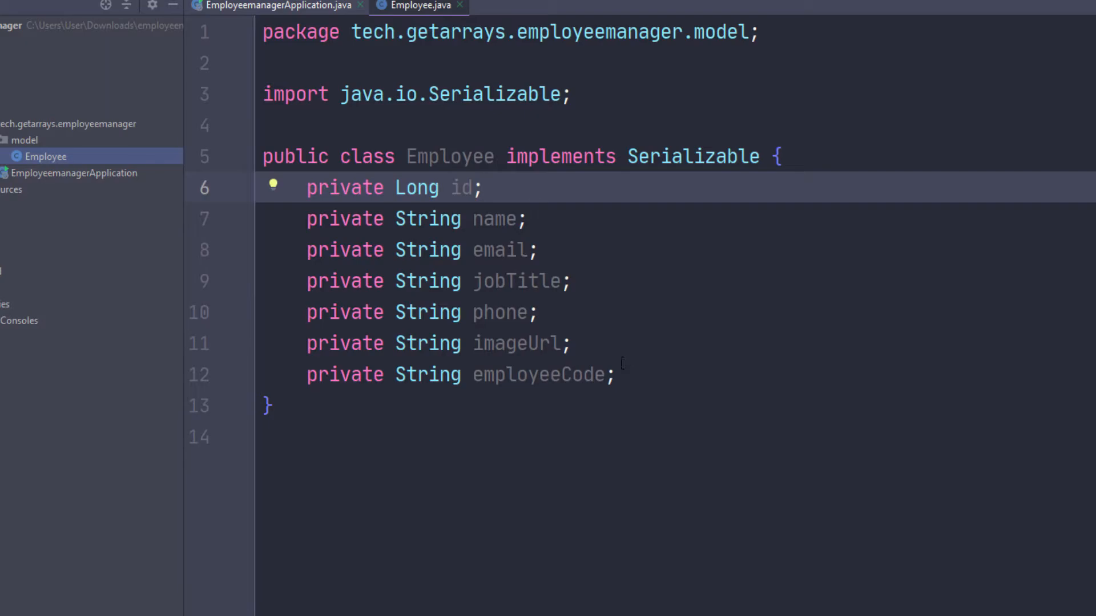
{"action": "double_click", "coordinate": [450, 156]}
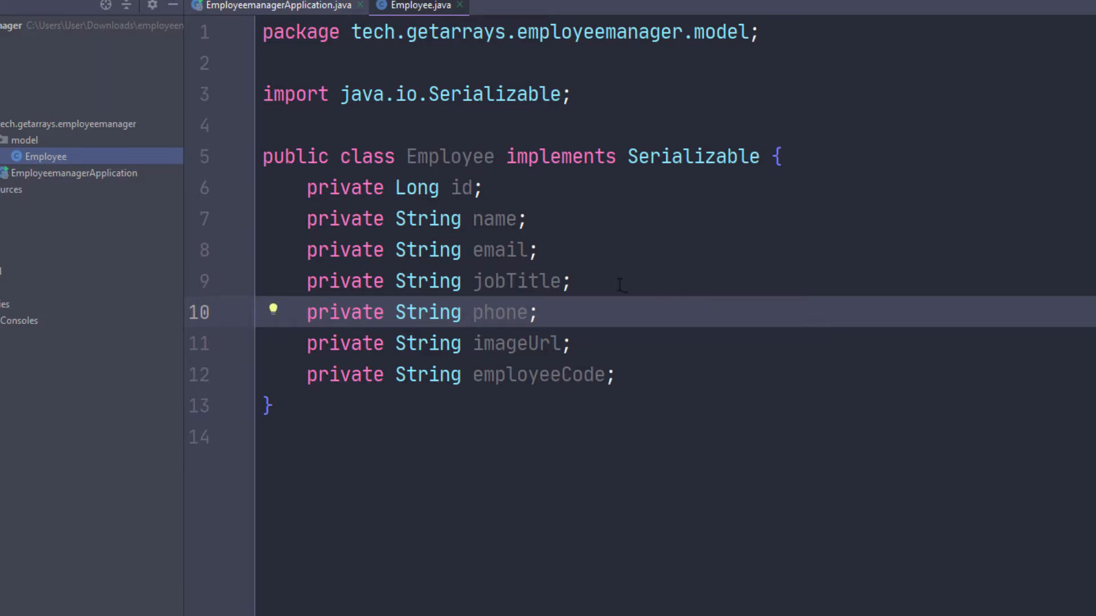
{"action": "mouse_move", "coordinate": [605, 271]}
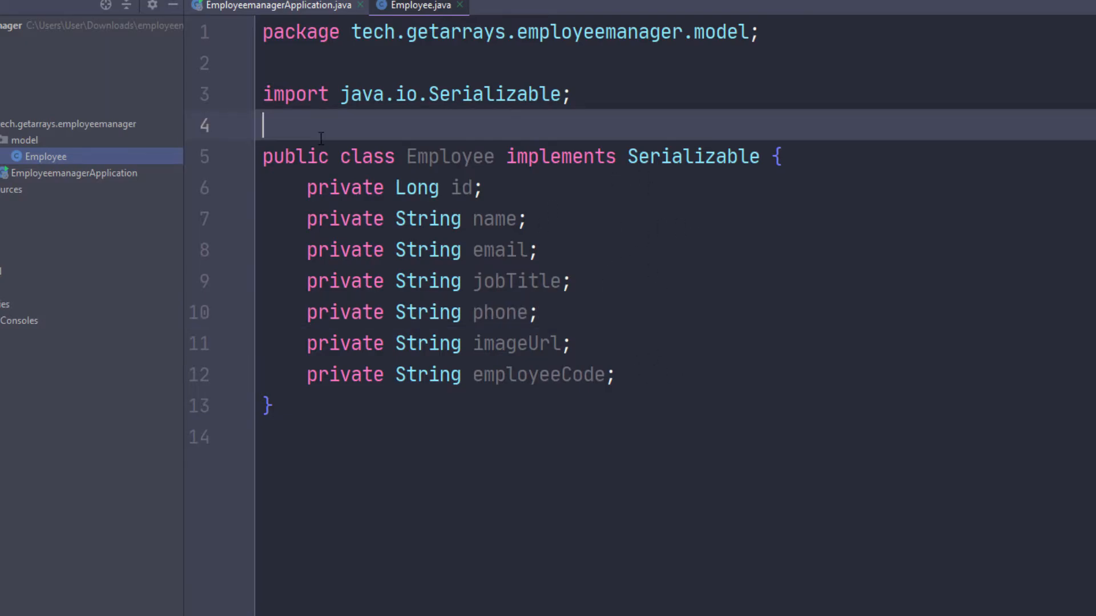
{"action": "type", "text": "@"}
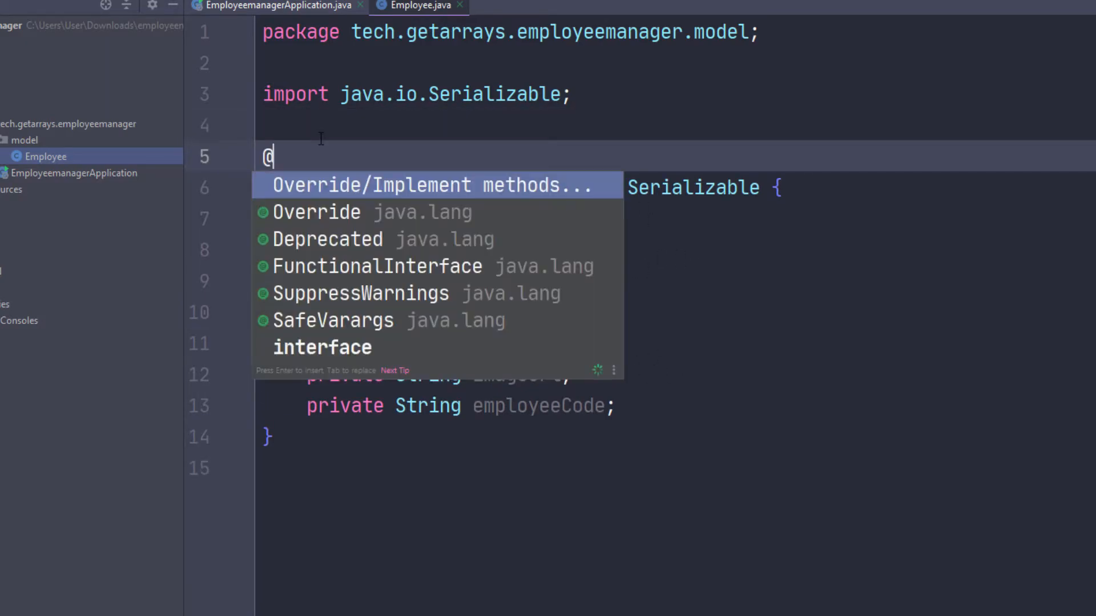
{"action": "type", "text": "Enti"}
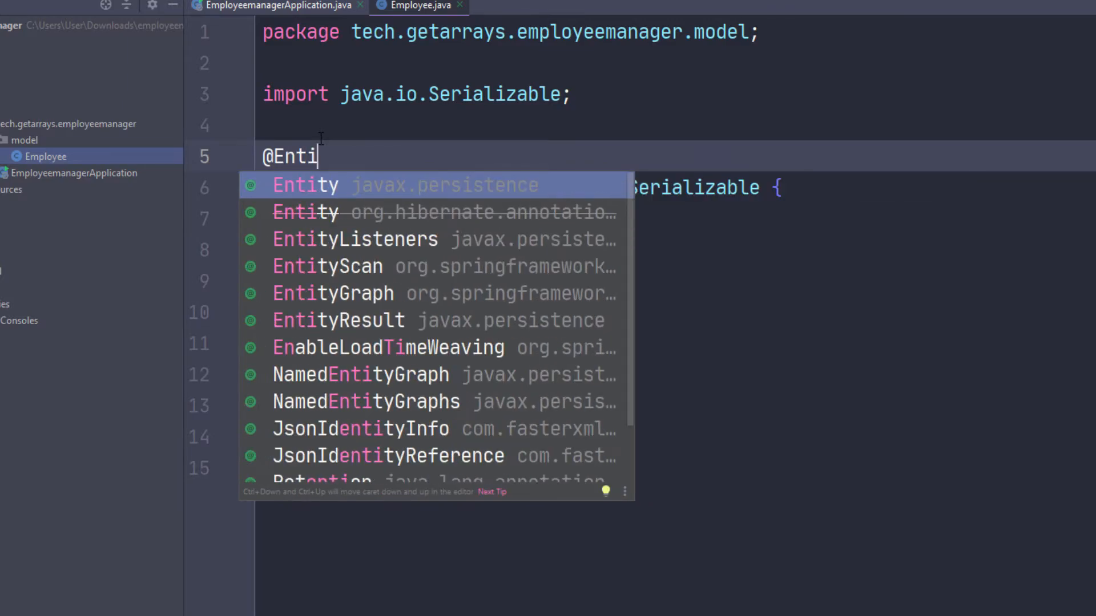
{"action": "left_click", "coordinate": [304, 185]}
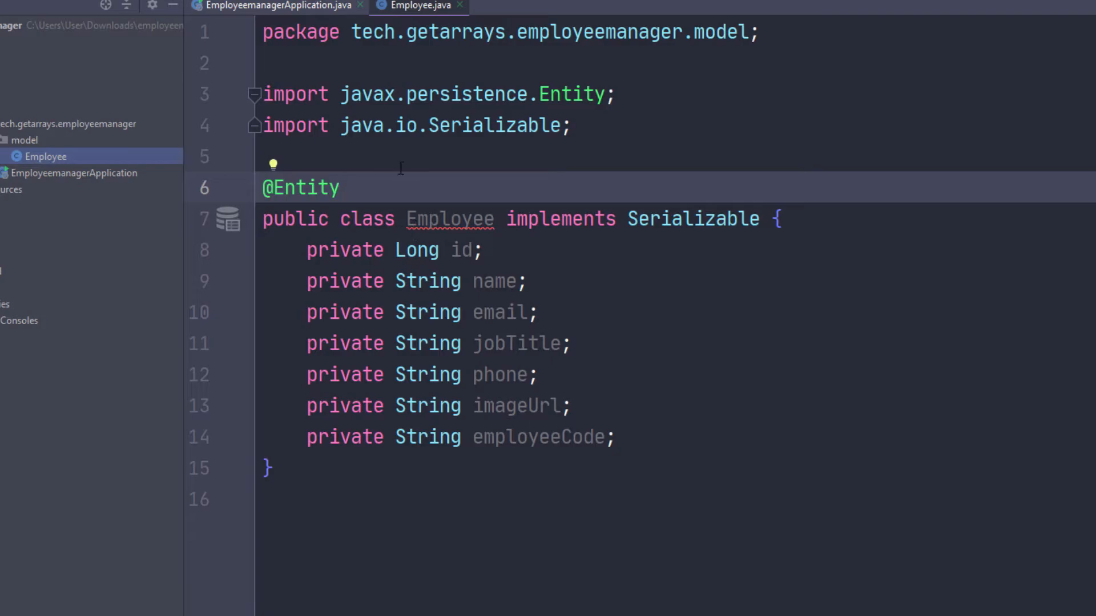
{"action": "mouse_move", "coordinate": [459, 161]}
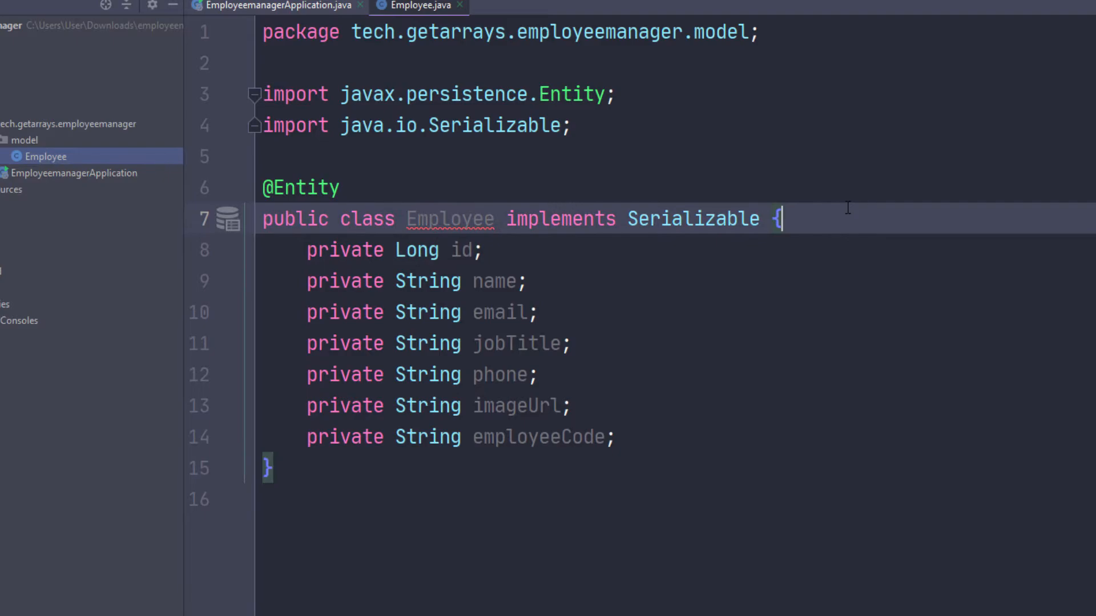
{"action": "type", "text": "@I"}
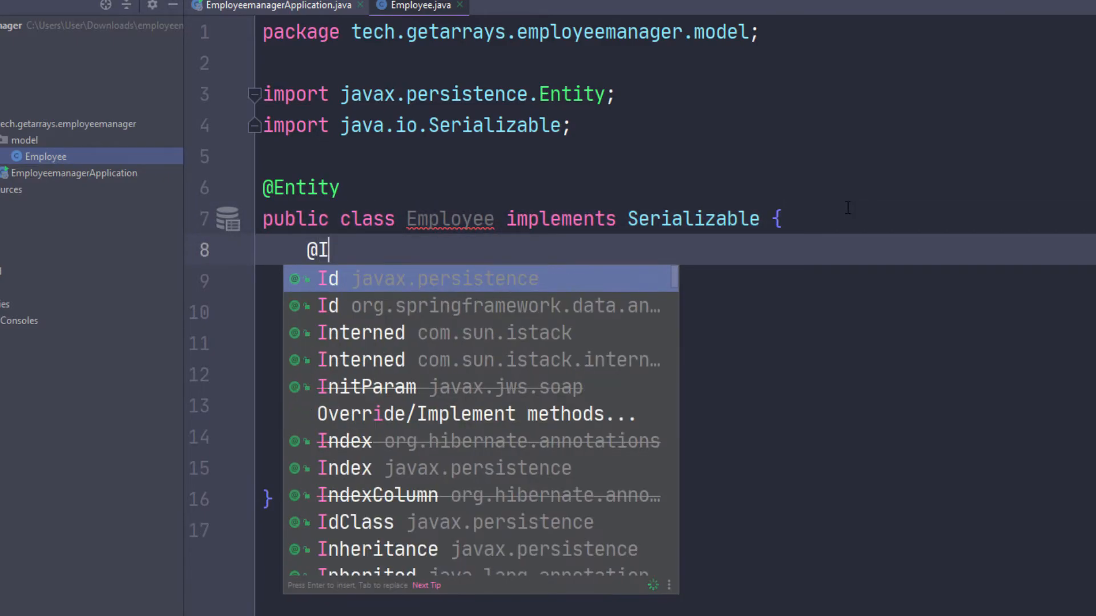
{"action": "key", "text": "Enter"}
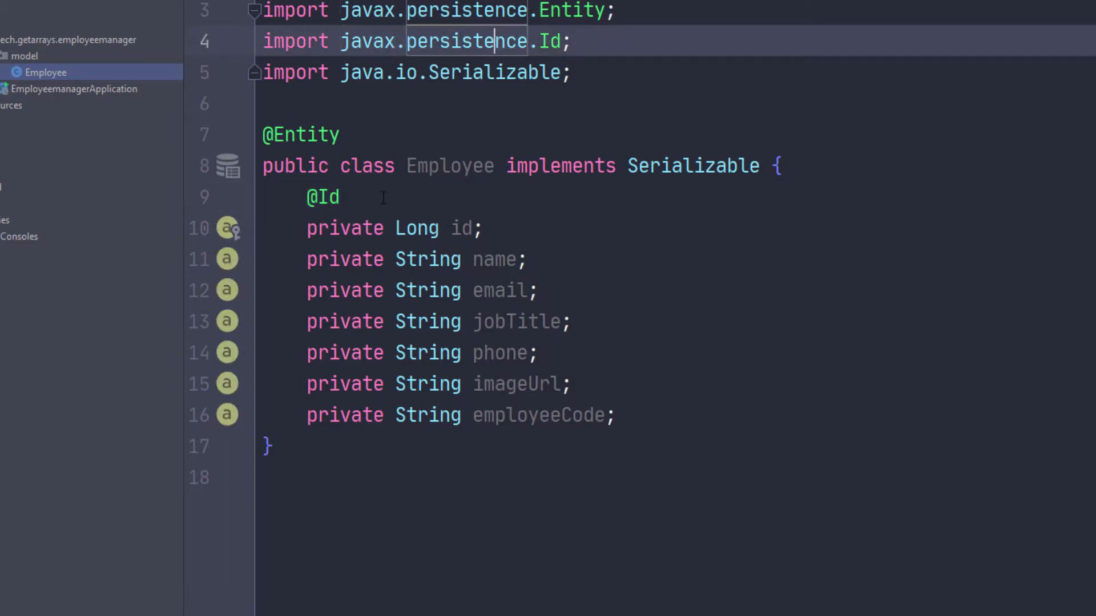
{"action": "left_click", "coordinate": [341, 197]}
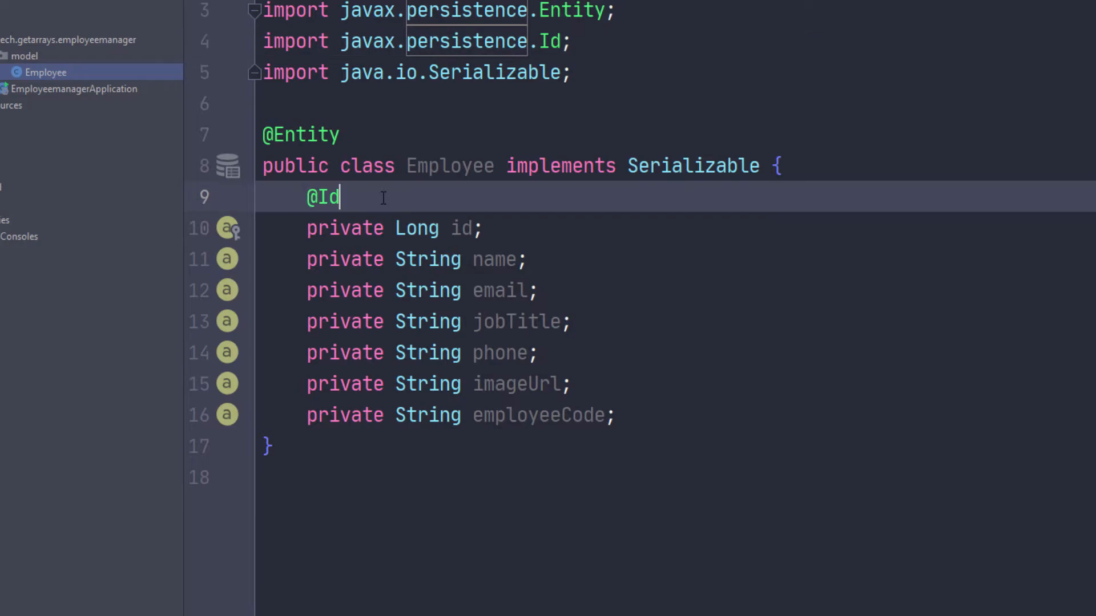
{"action": "key", "text": "enter"}
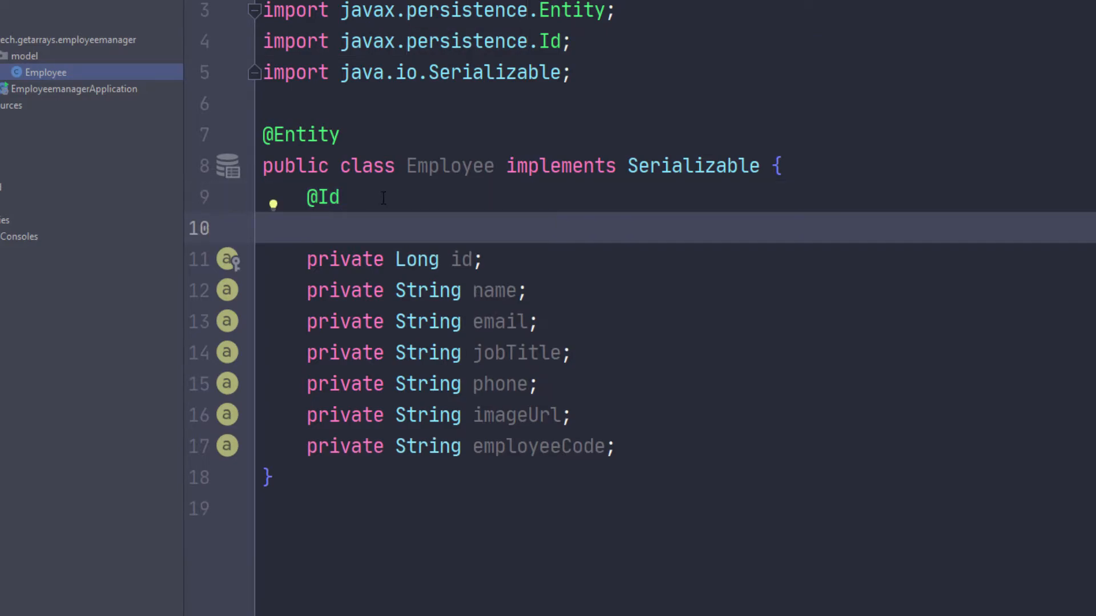
{"action": "type", "text": "@GeneratedValue"}
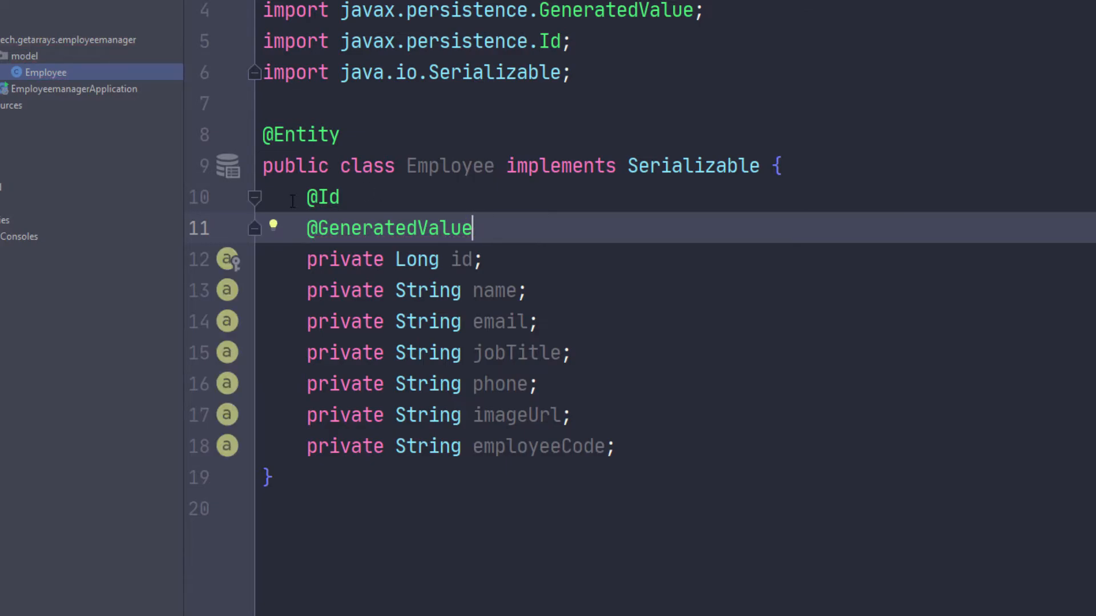
{"action": "type", "text": "(strategy ="}
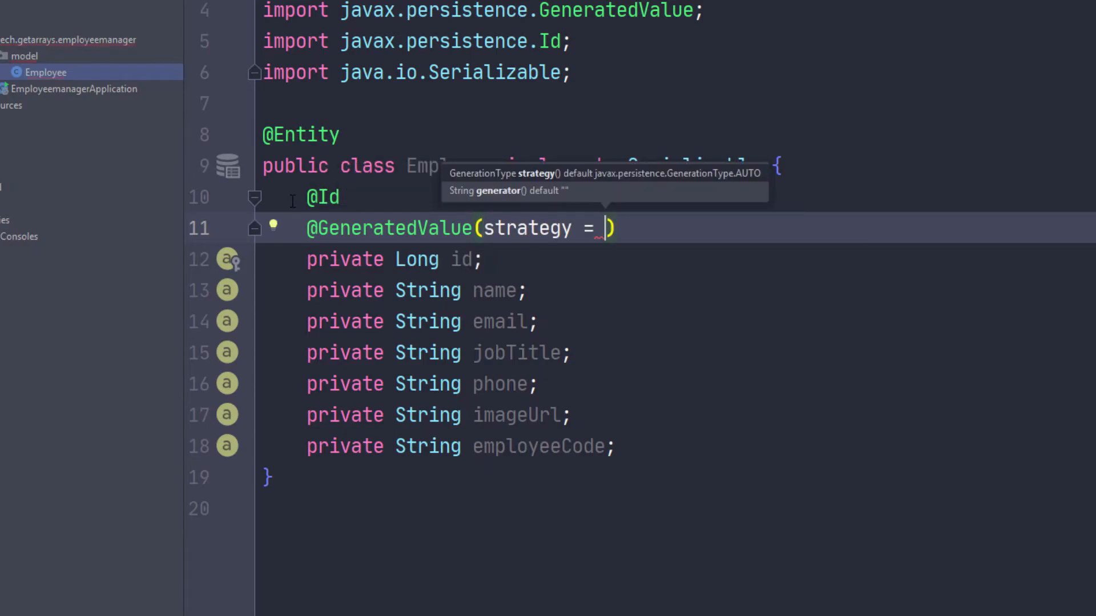
{"action": "type", "text": "GenerationType."}
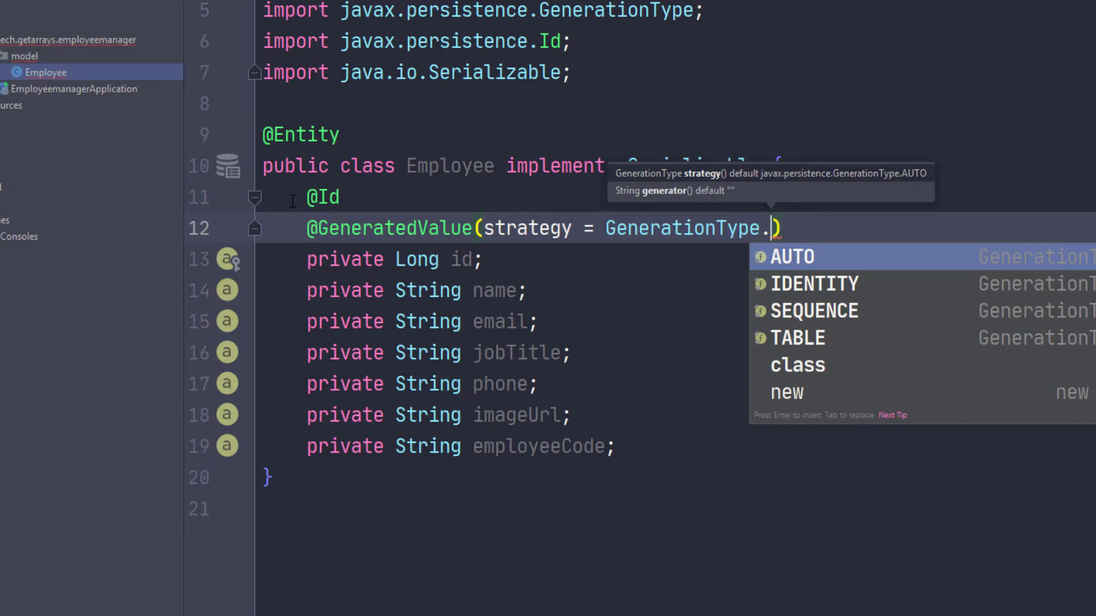
{"action": "left_click", "coordinate": [812, 284]}
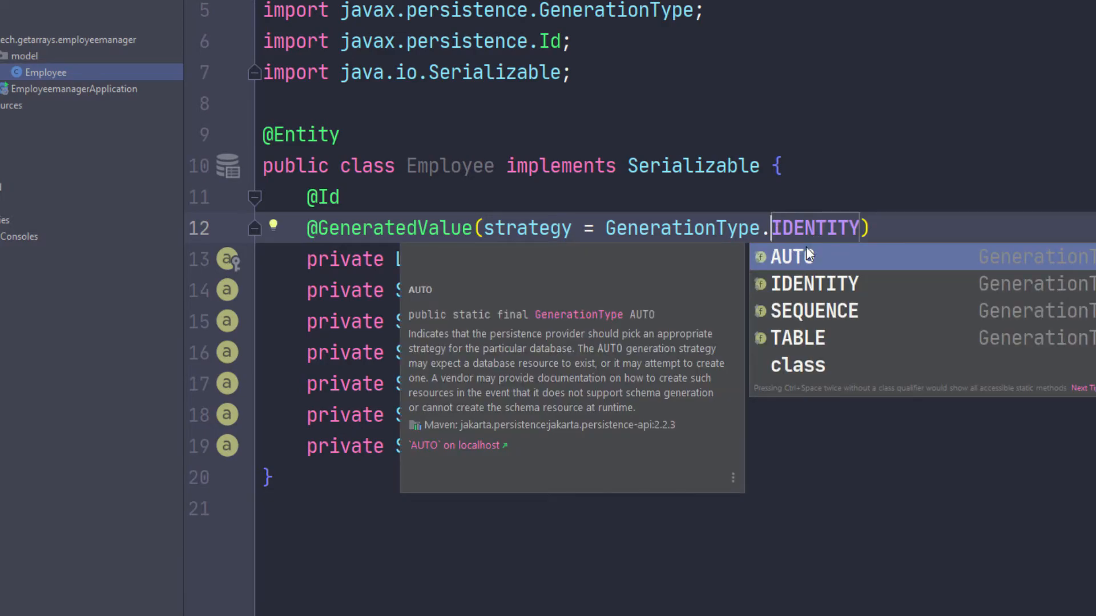
{"action": "mouse_move", "coordinate": [803, 257]}
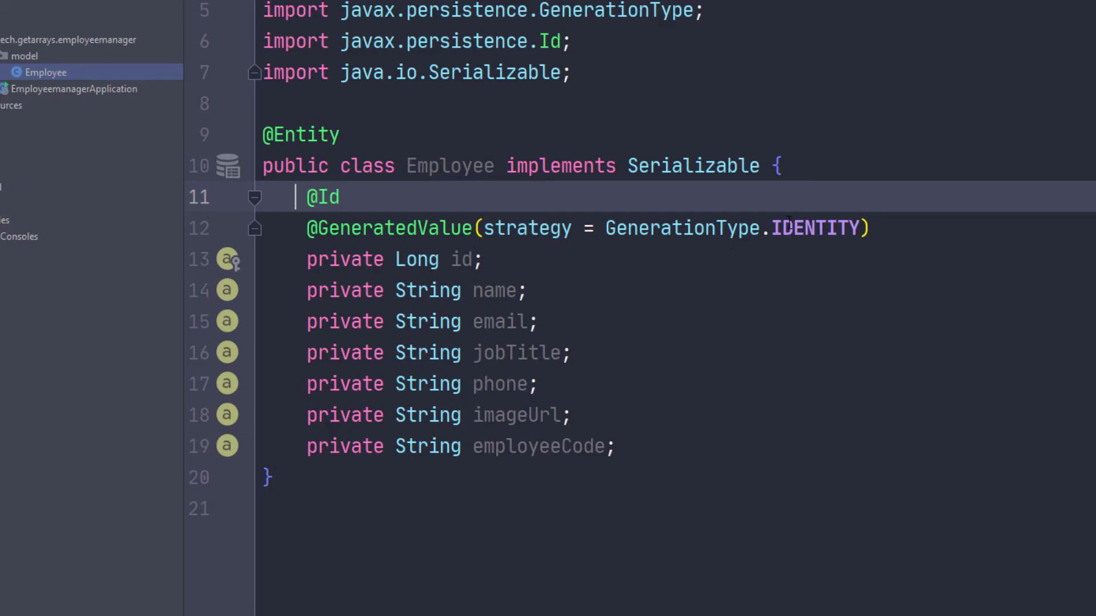
Change the generation strategy from IDENTITY to GenerationType.AUTO
{"action": "double_click", "coordinate": [816, 228]}
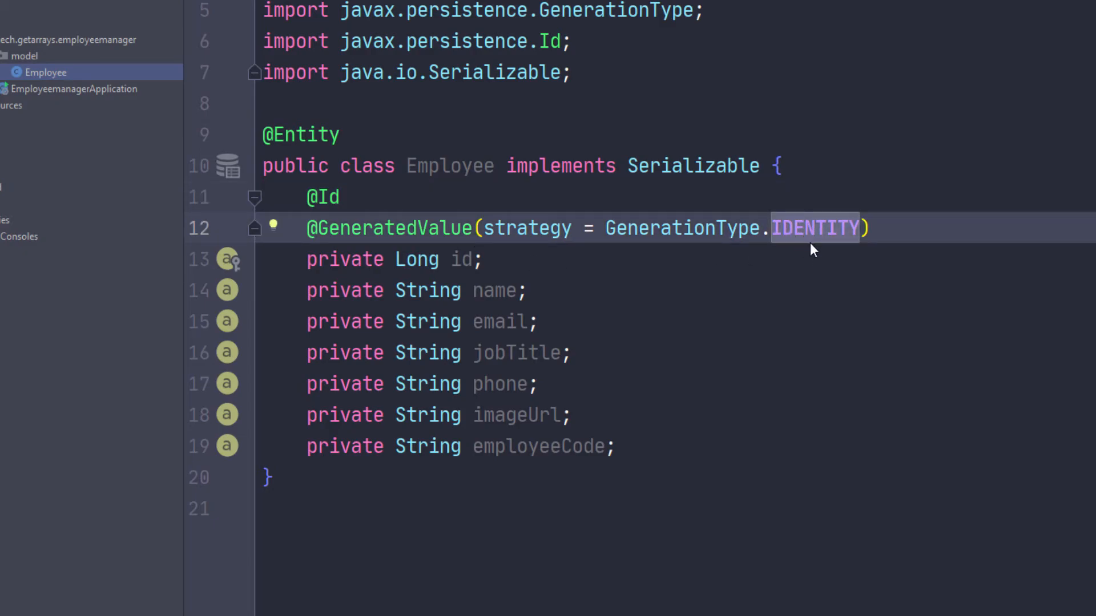
{"action": "type", "text": "a"}
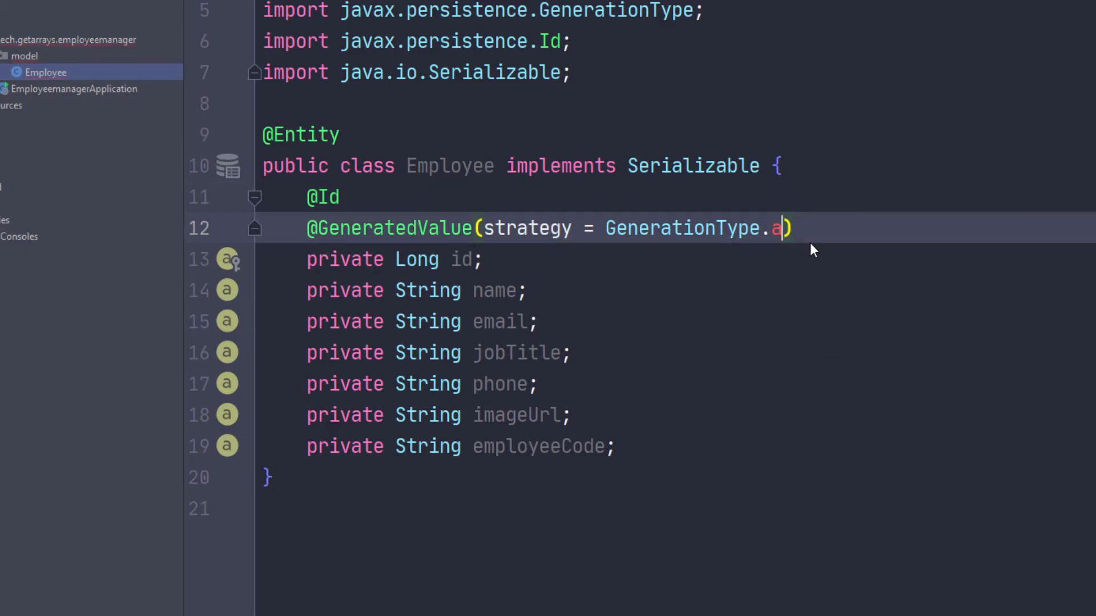
{"action": "type", "text": "UTO"}
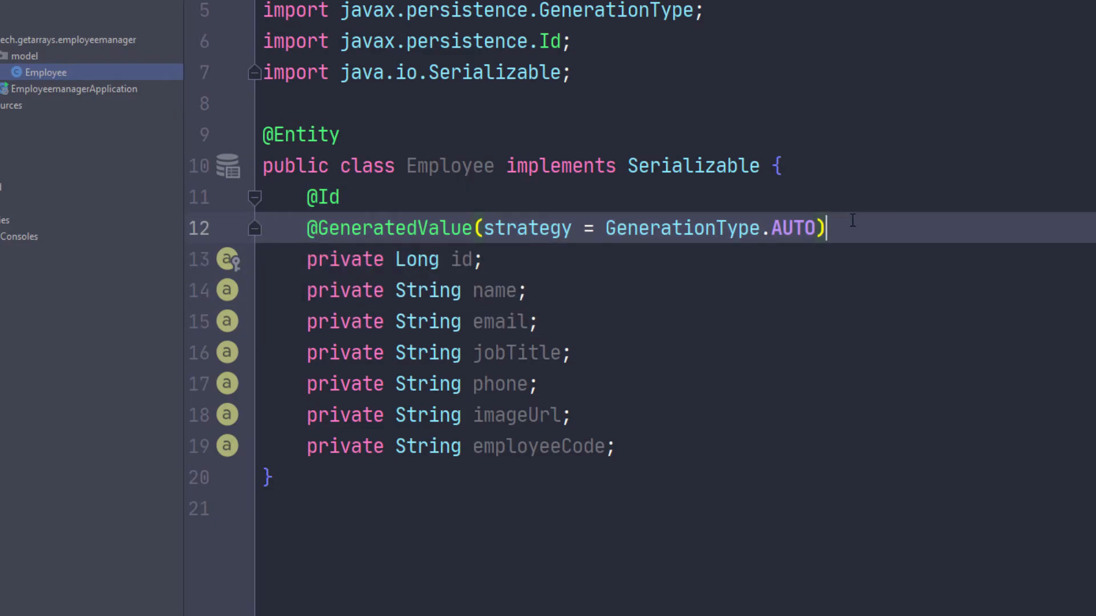
{"action": "key", "text": "enter"}
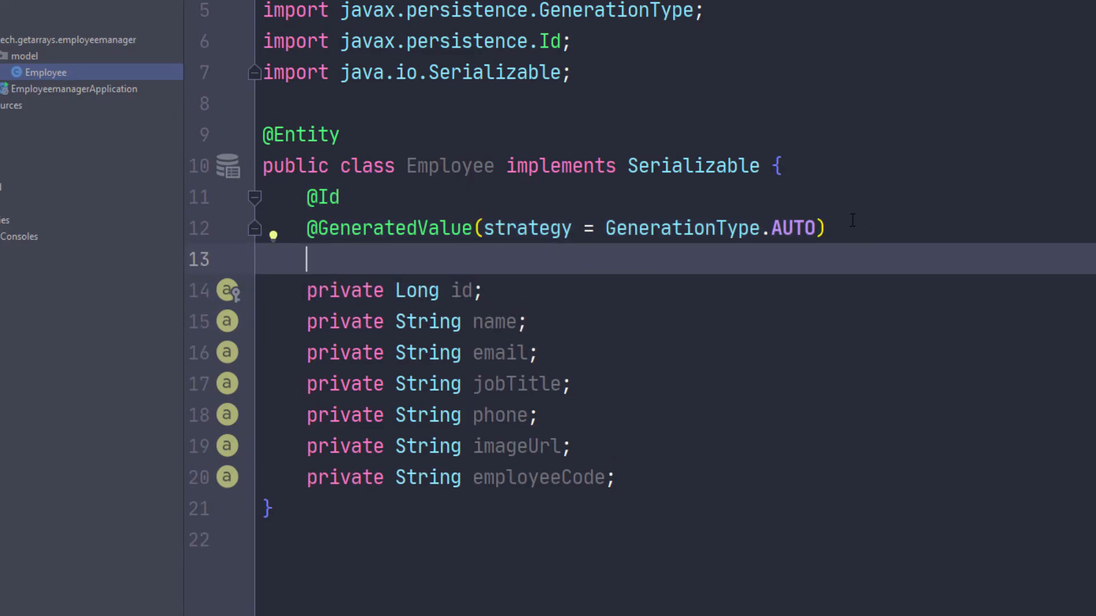
{"action": "type", "text": "@Column("}
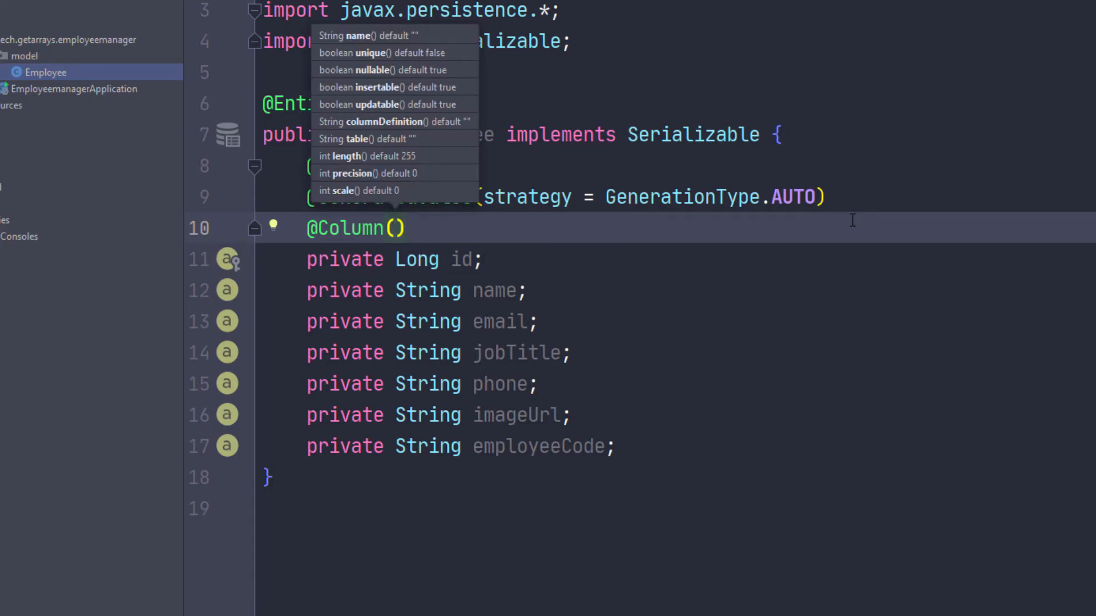
{"action": "type", "text": "n"}
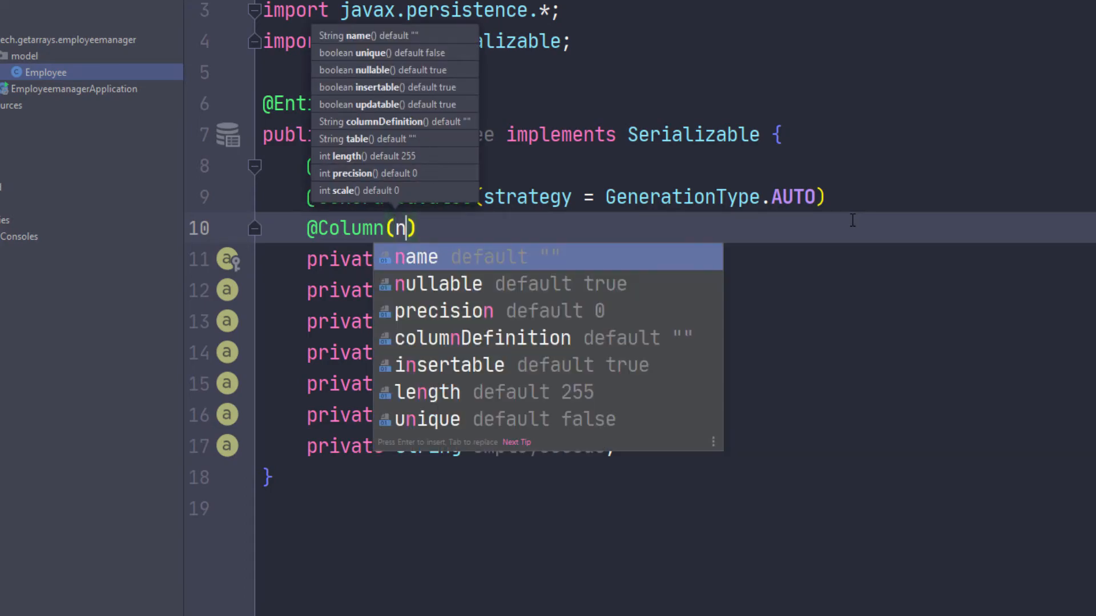
{"action": "type", "text": "ullable = false"}
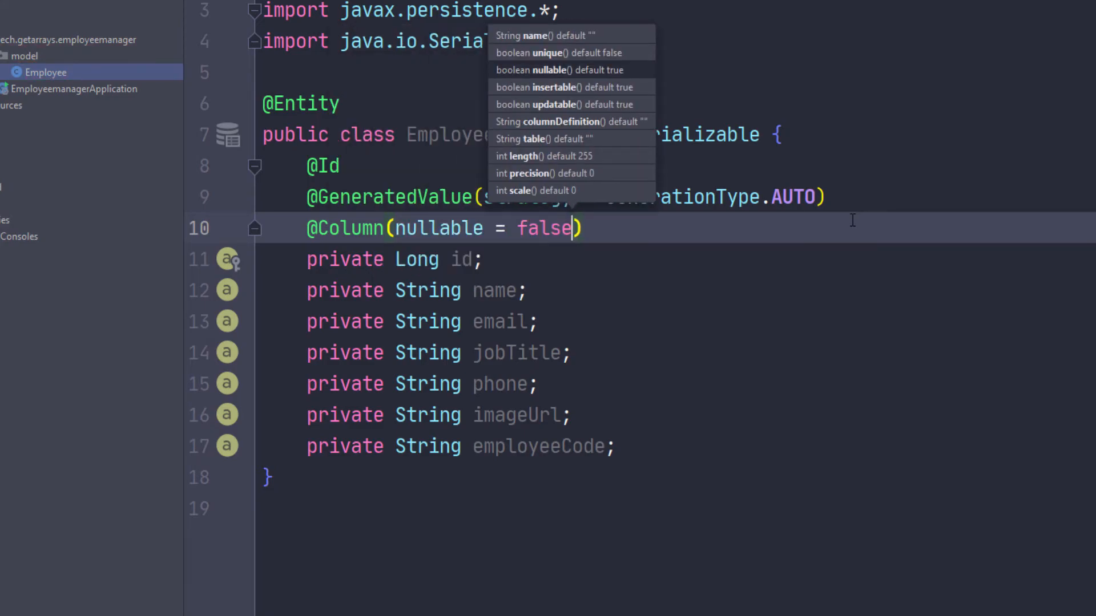
{"action": "type", "text": ", updatable ="}
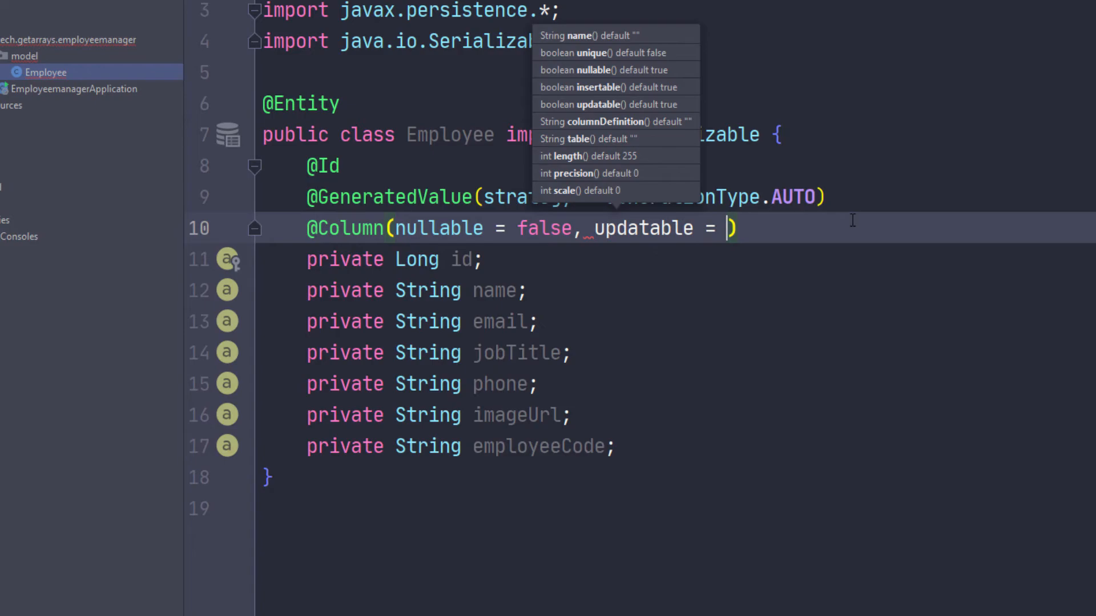
{"action": "type", "text": "false"}
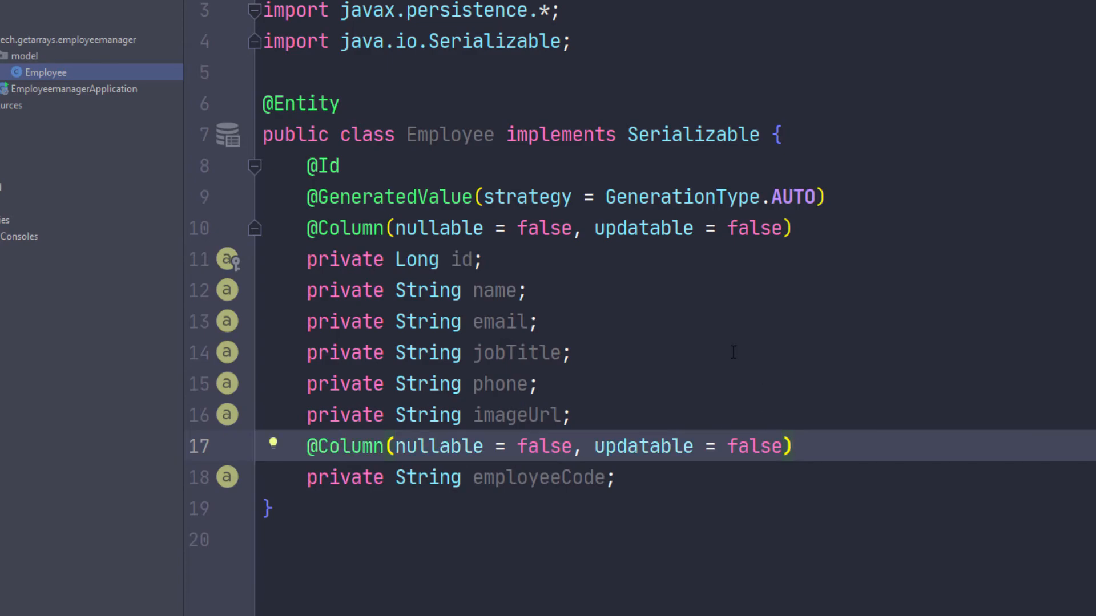
{"action": "double_click", "coordinate": [538, 477]}
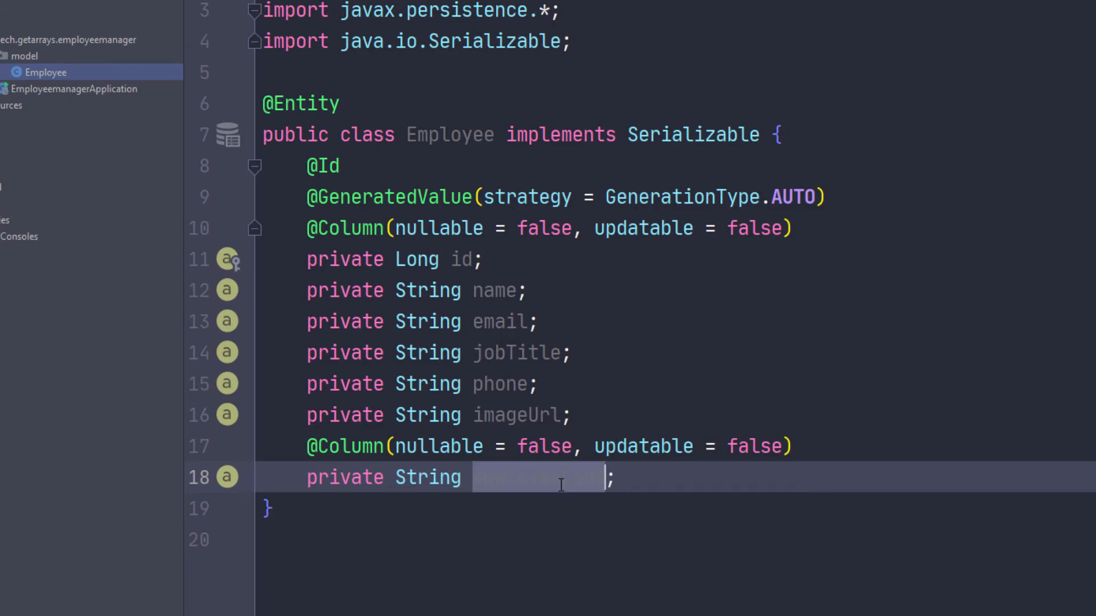
{"action": "type", "text": "employeeCode"}
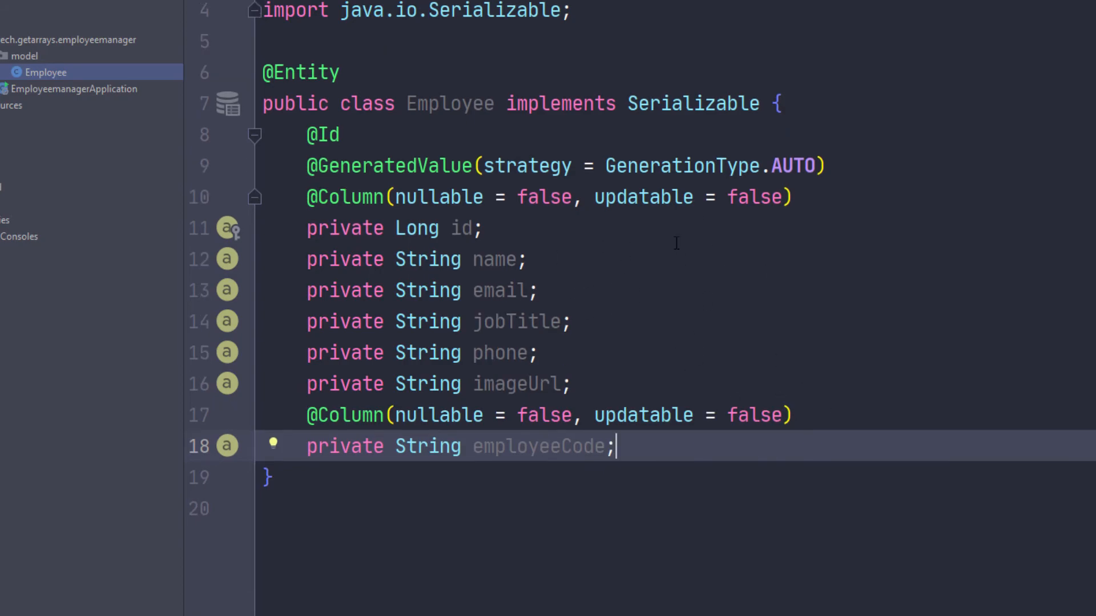
{"action": "mouse_move", "coordinate": [673, 269]}
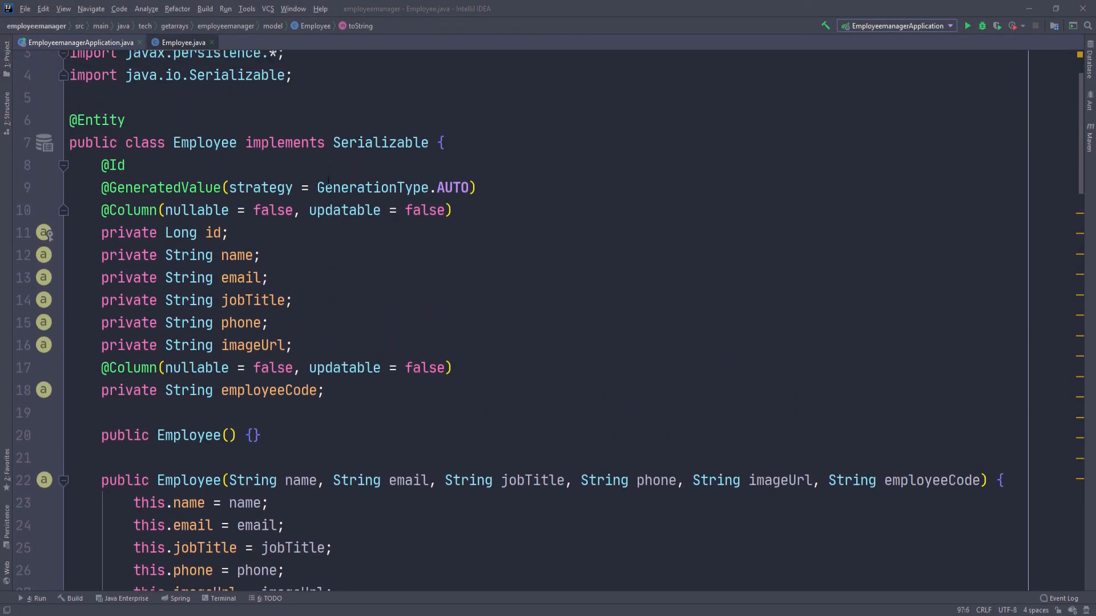
{"action": "scroll", "scroll_direction": "down", "scroll_amount": 3}
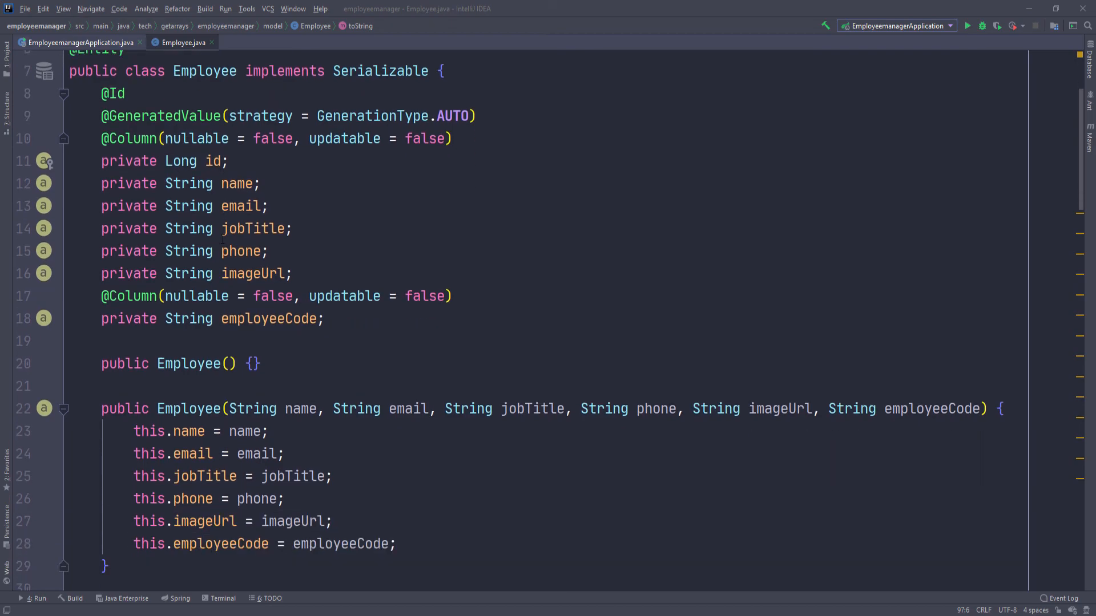
{"action": "scroll", "scroll_direction": "down", "scroll_amount": 3}
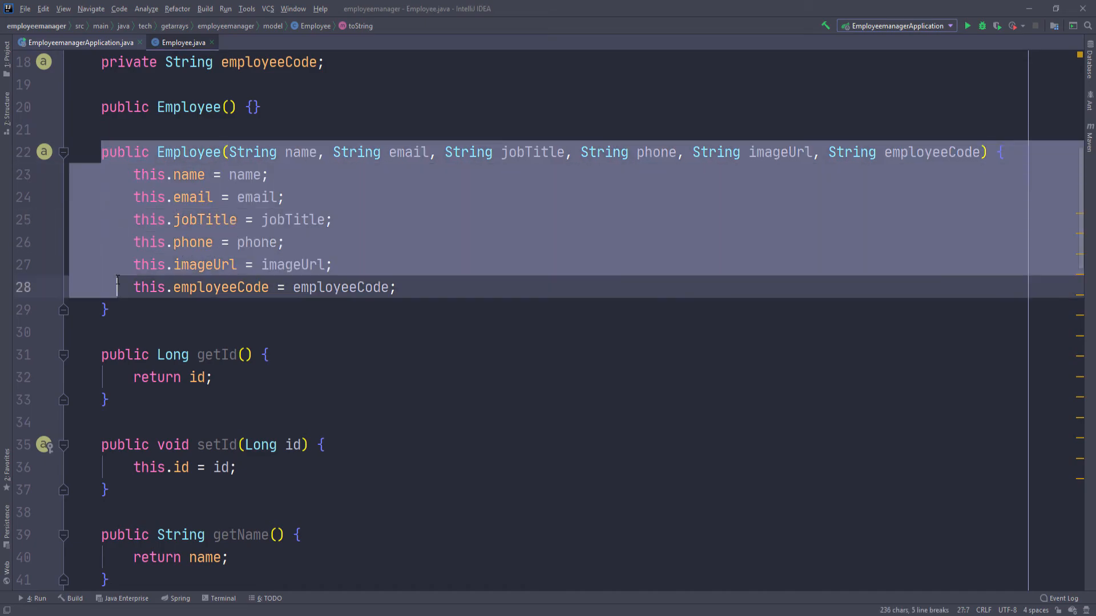
{"action": "scroll", "scroll_direction": "down", "scroll_amount": 3}
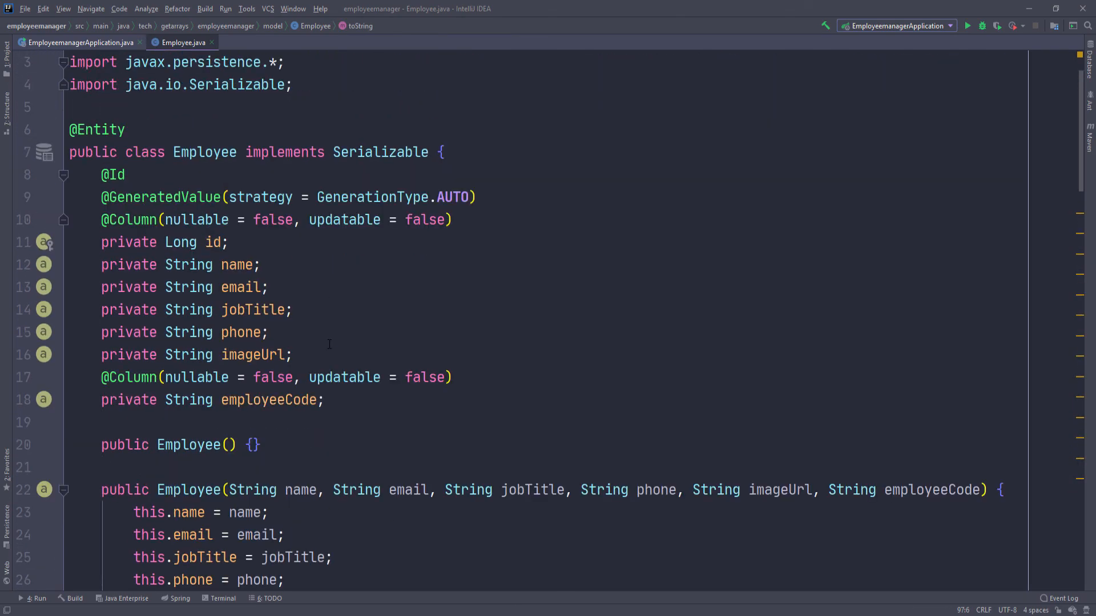
{"action": "left_click", "coordinate": [454, 378]}
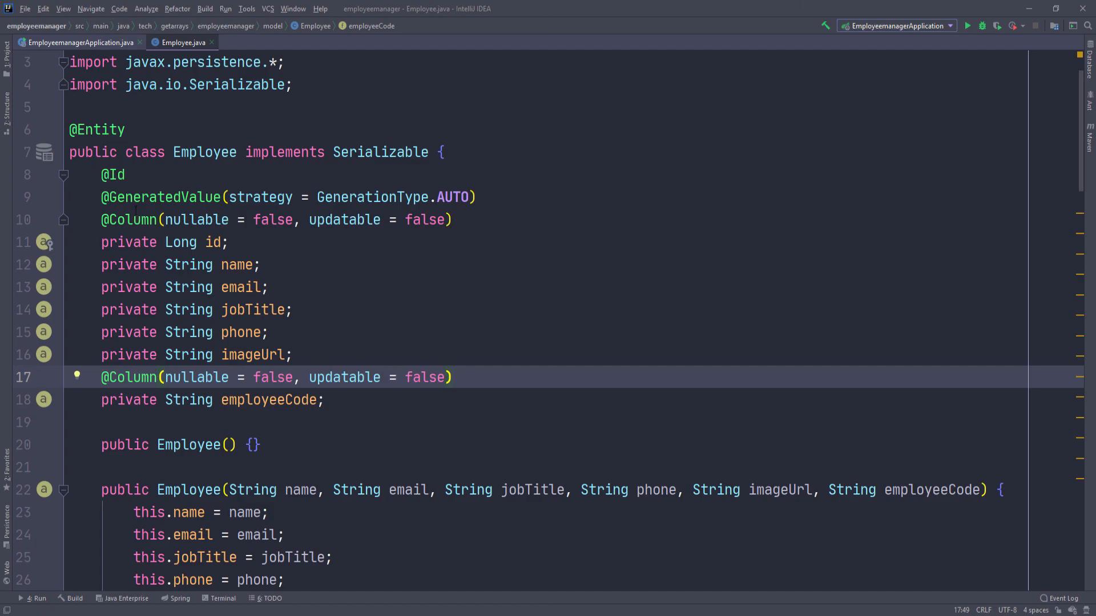
{"action": "double_click", "coordinate": [205, 152]}
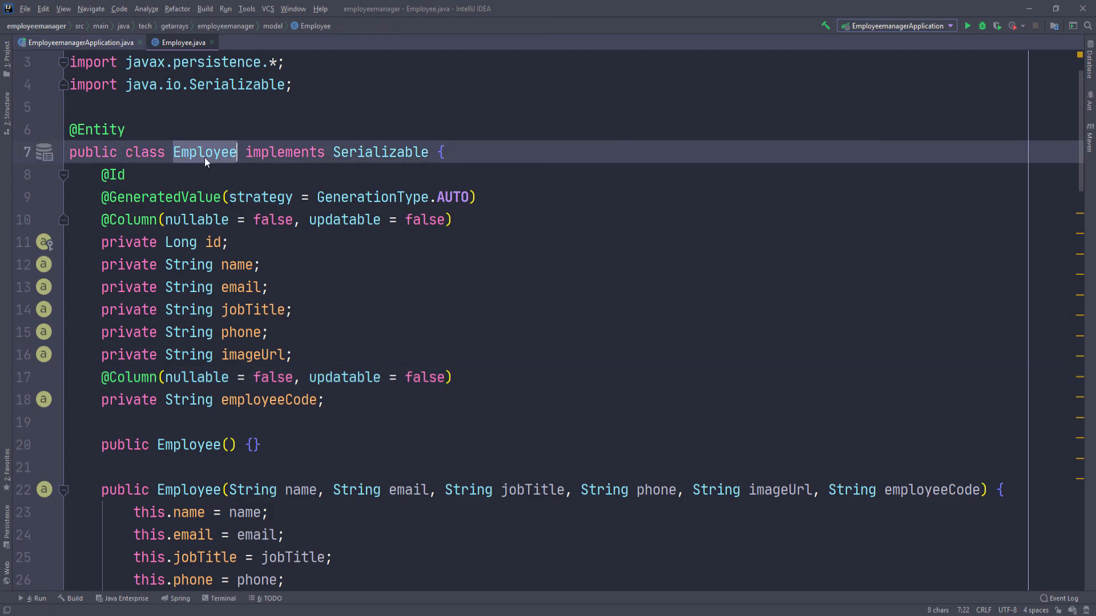